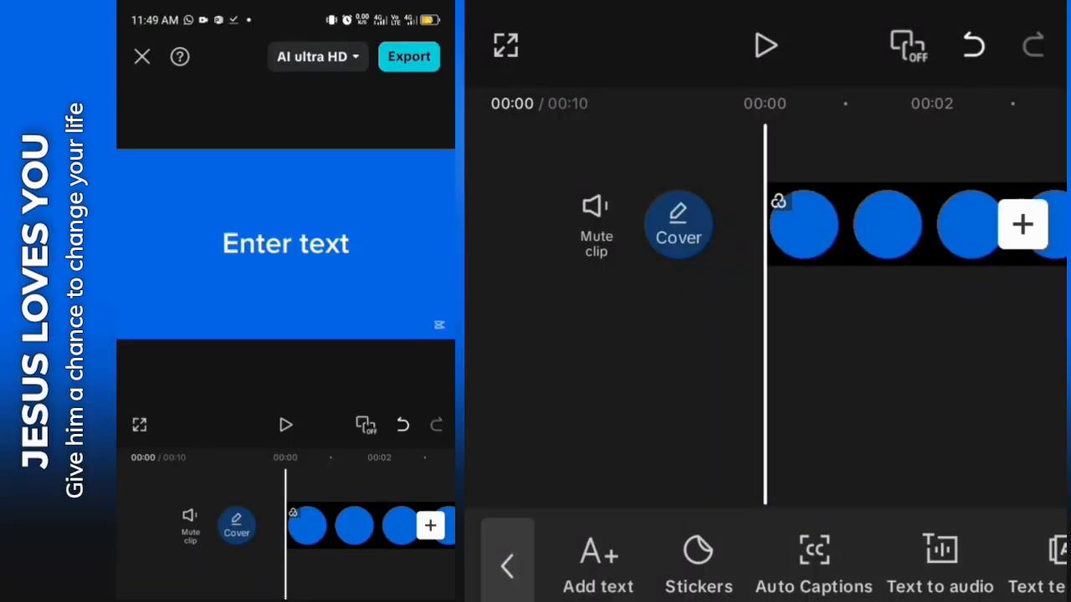
Step: Create a text layer reading 'Animating' and show its animation options
click(286, 242)
text(A)
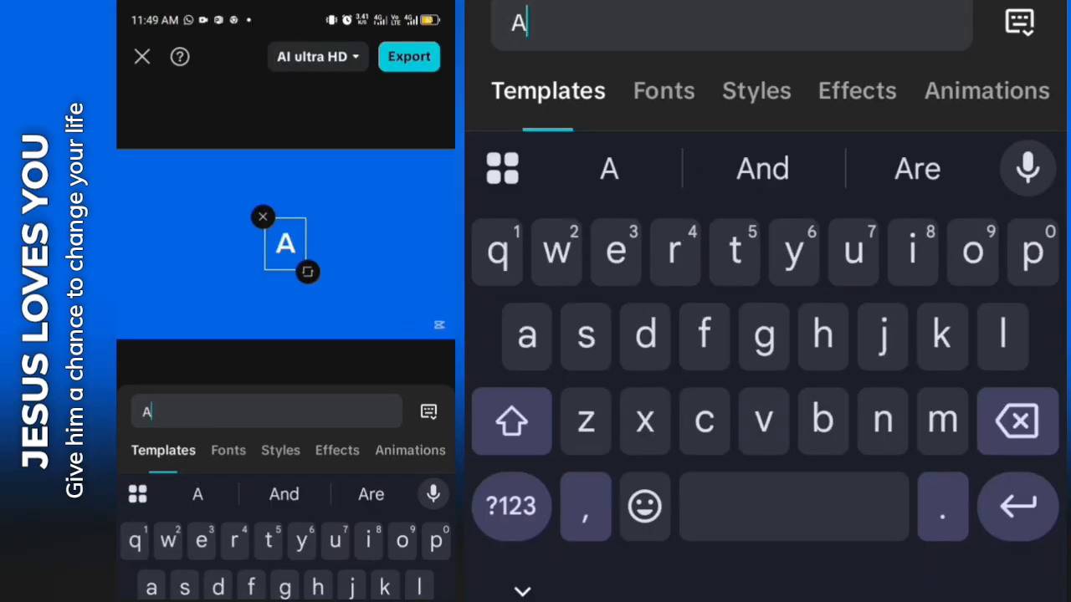
text(nimating)
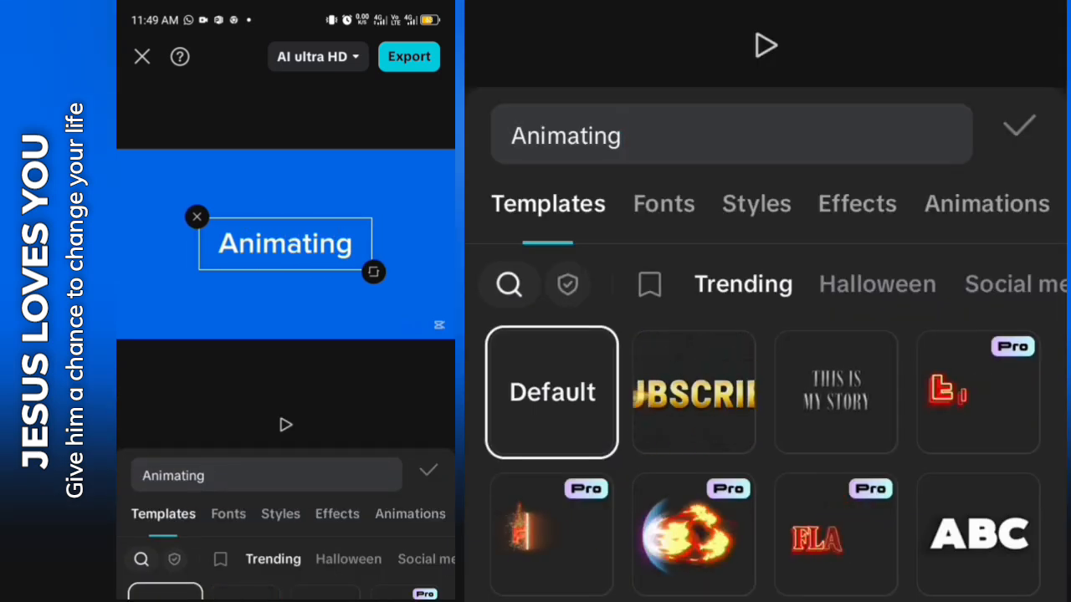
click(1019, 127)
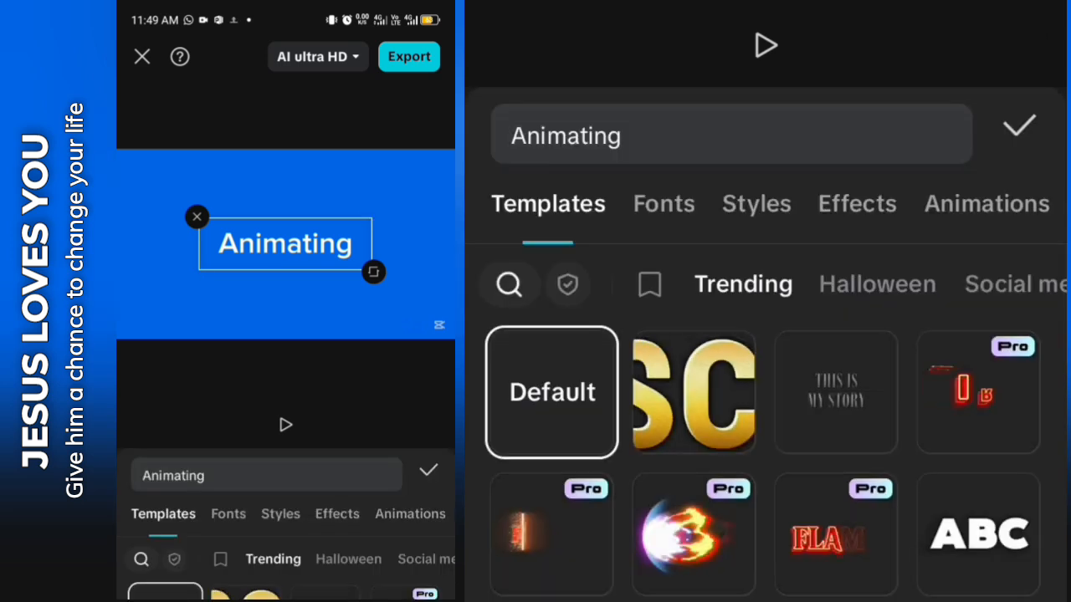
click(986, 204)
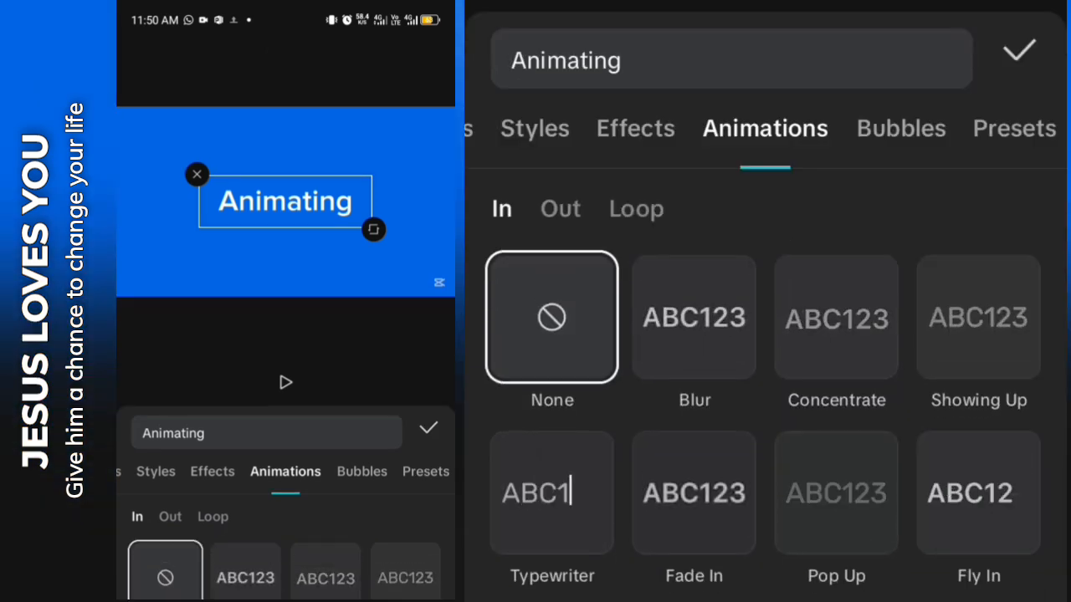
Step: Apply an entrance animation to 'Animating' and confirm it
click(1018, 51)
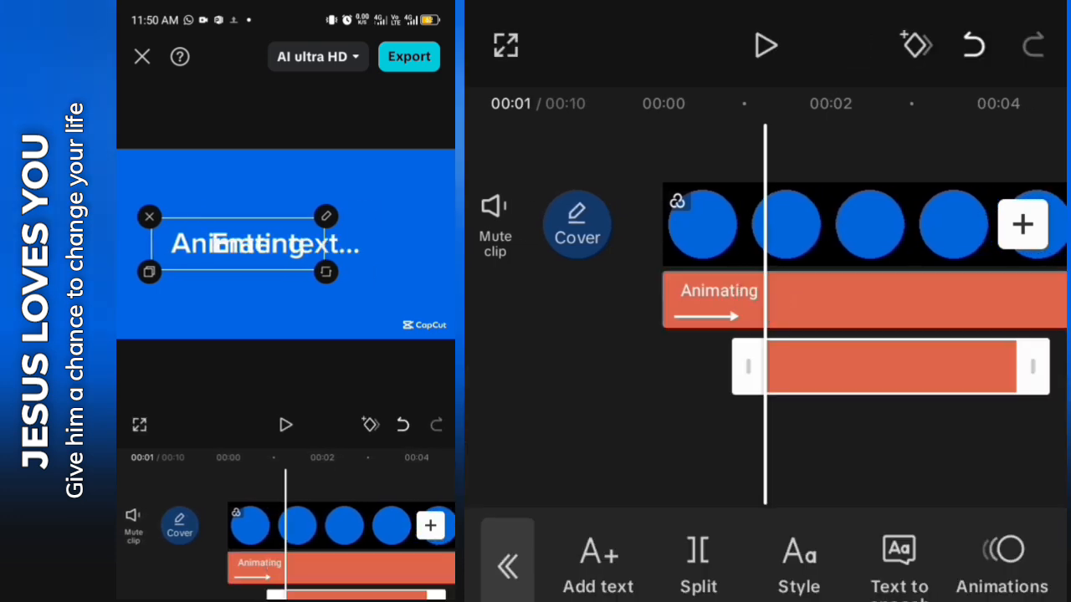
Step: Enter the word 'text' into the new empty text layer
click(598, 565)
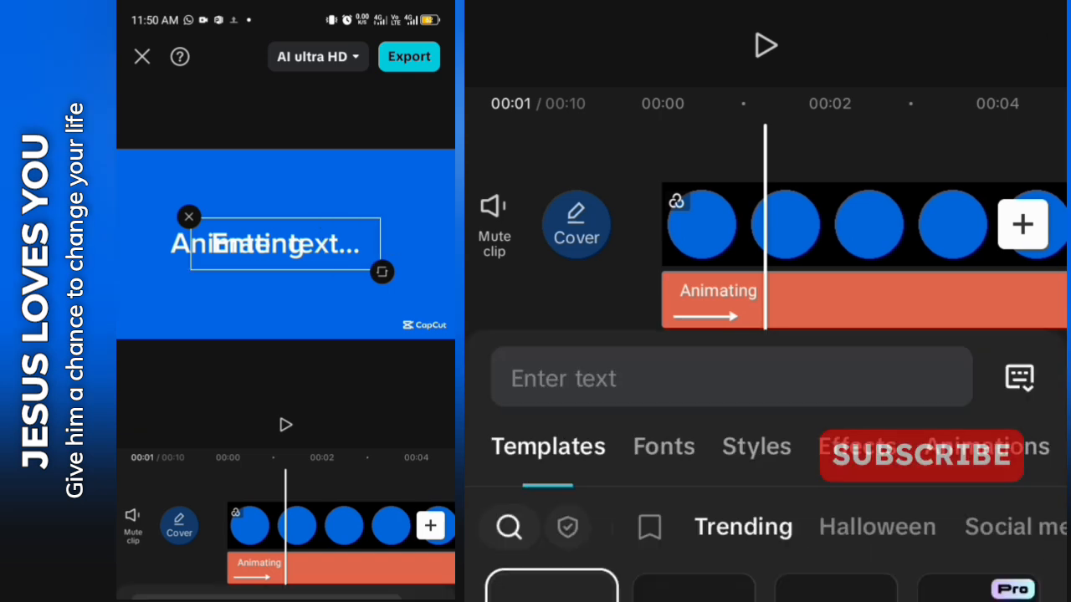
click(730, 377)
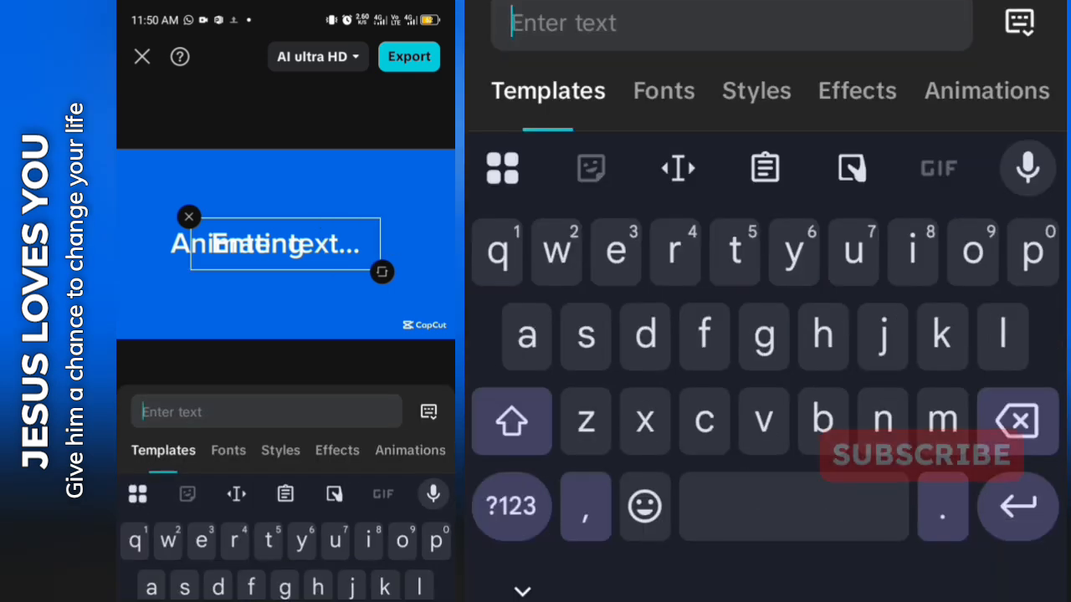
text(T)
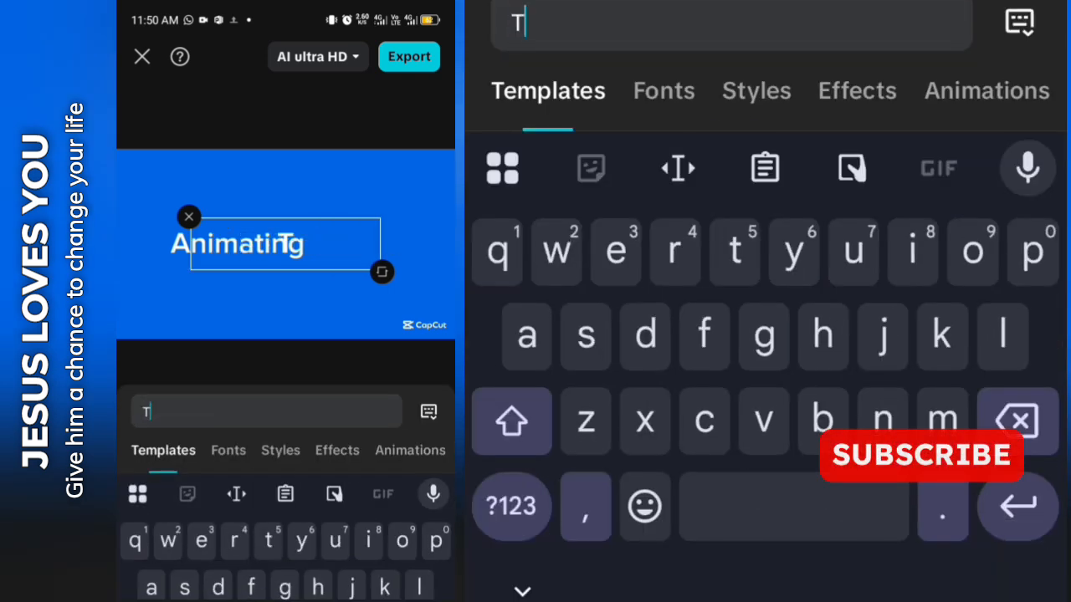
text(ext)
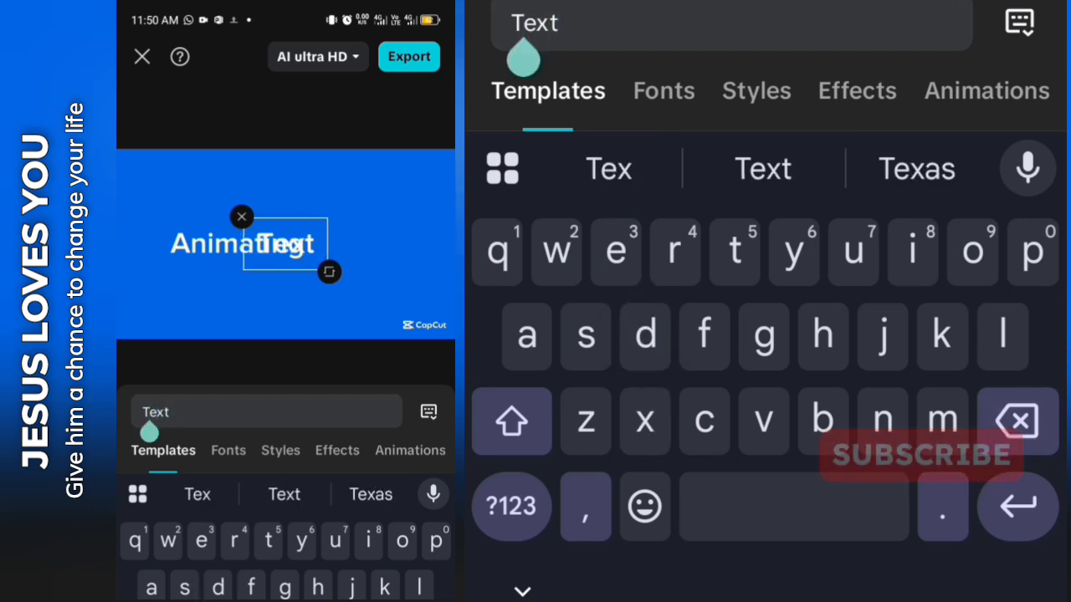
text(text)
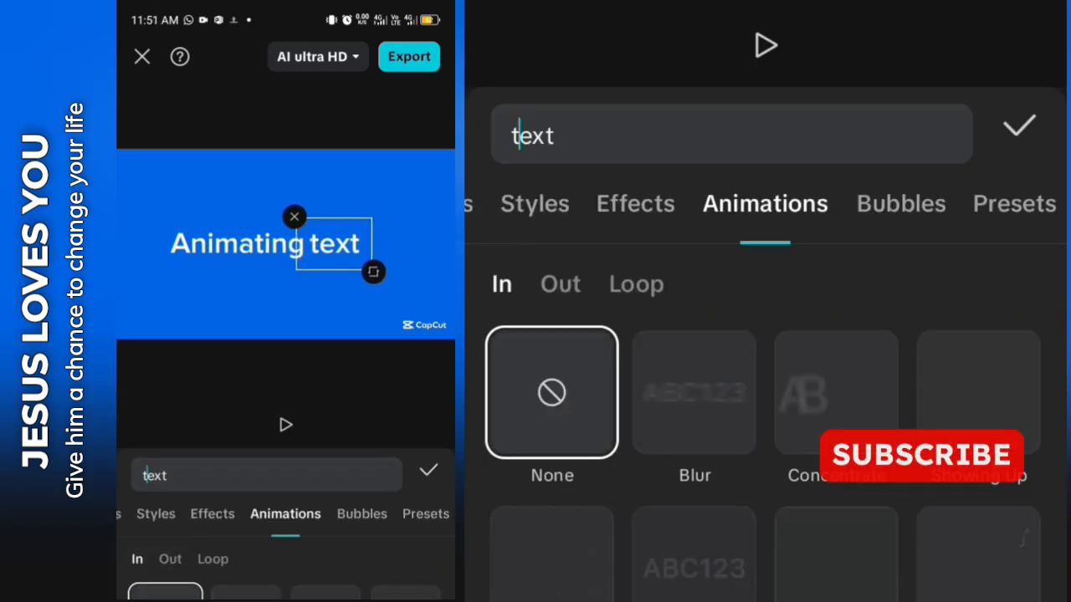
Step: Give 'text' a Pop Up entrance lasting 0.5 seconds and confirm
scroll(down, 3)
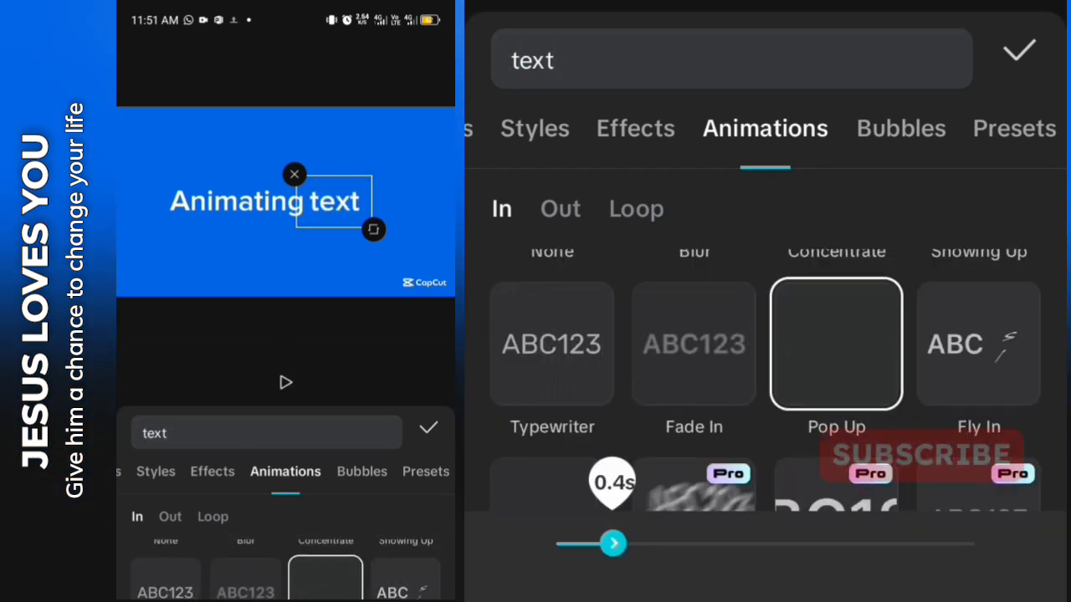
drag(613, 544, 607, 544)
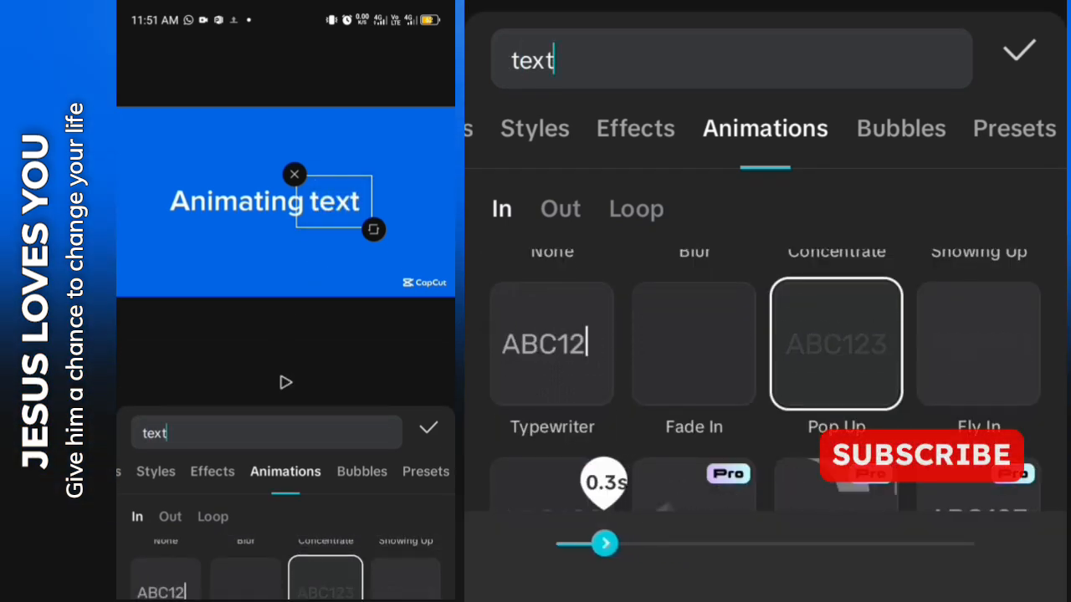
drag(606, 543, 621, 543)
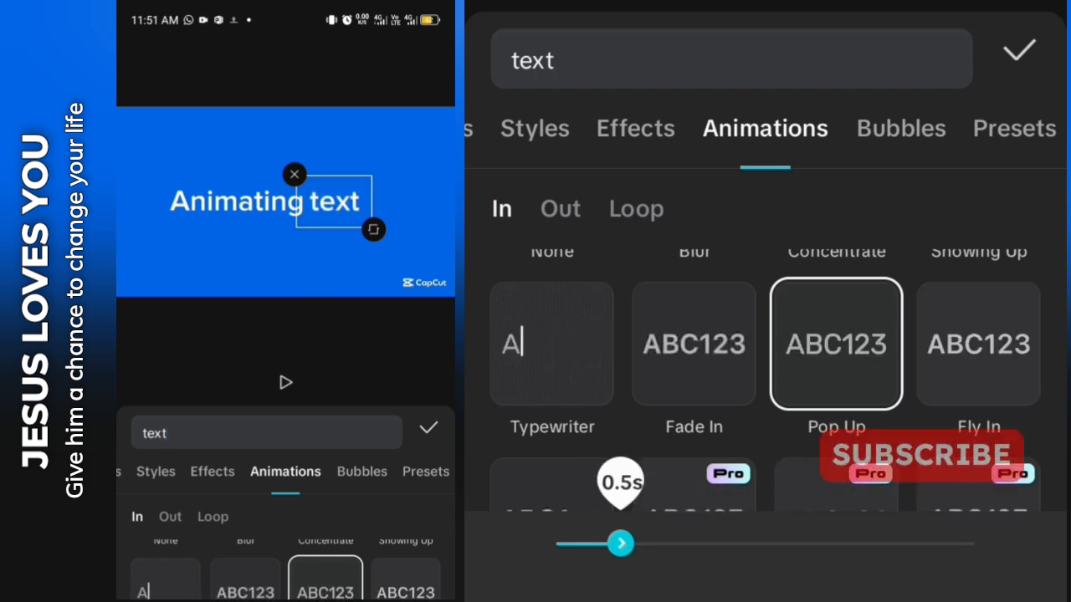
click(1019, 50)
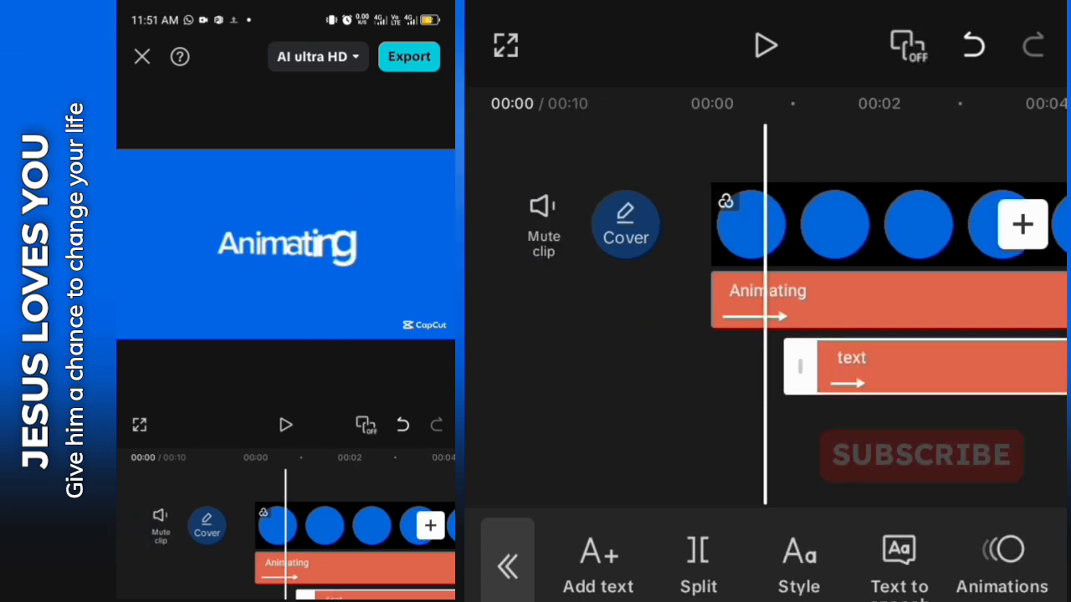
click(767, 298)
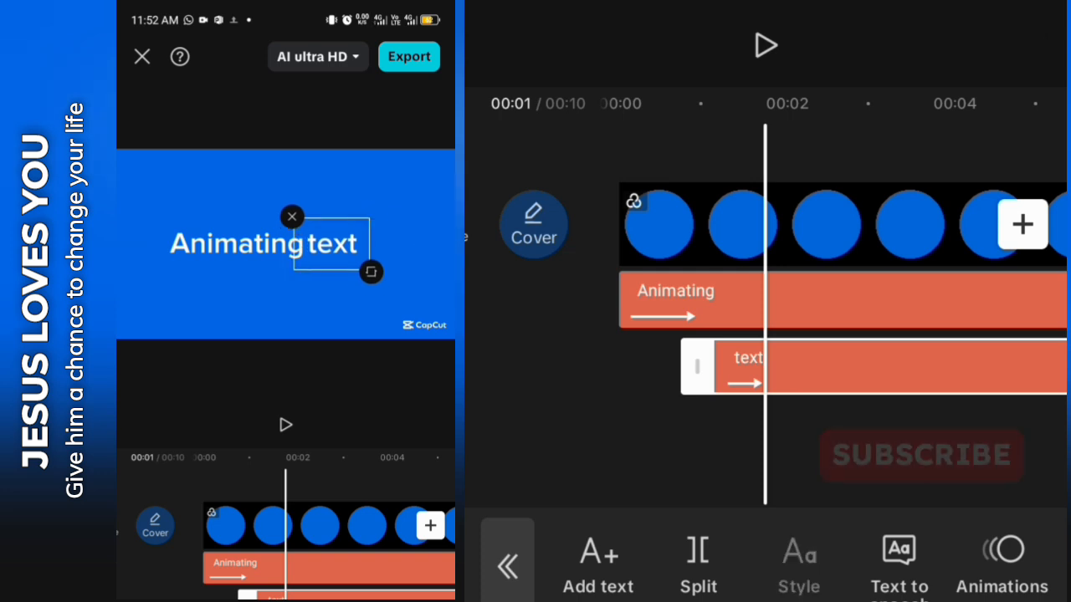
Step: Recolour the word 'text' black in Styles
click(1000, 565)
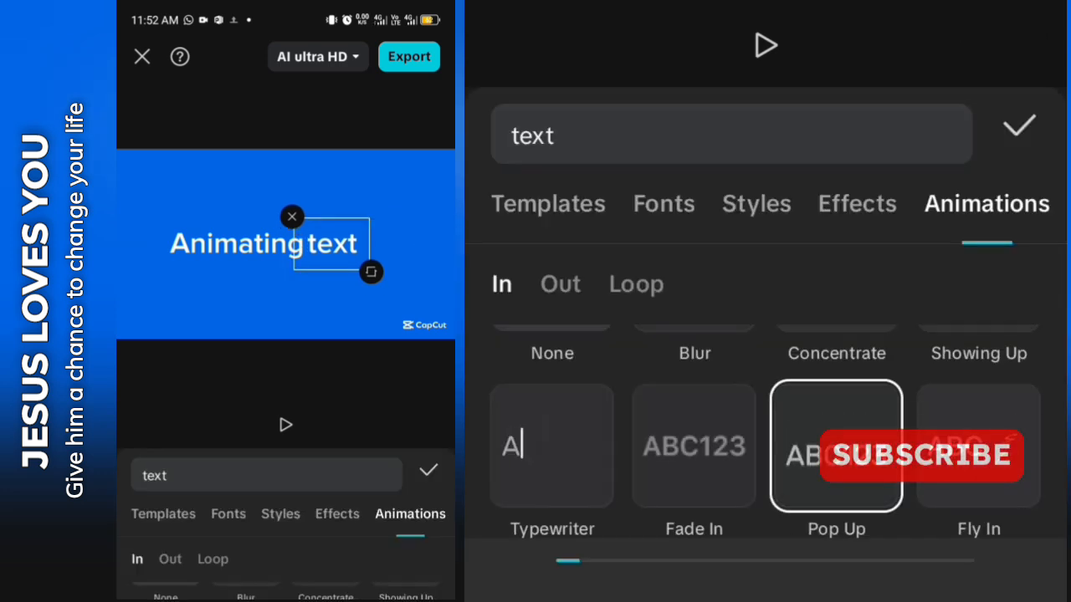
click(755, 203)
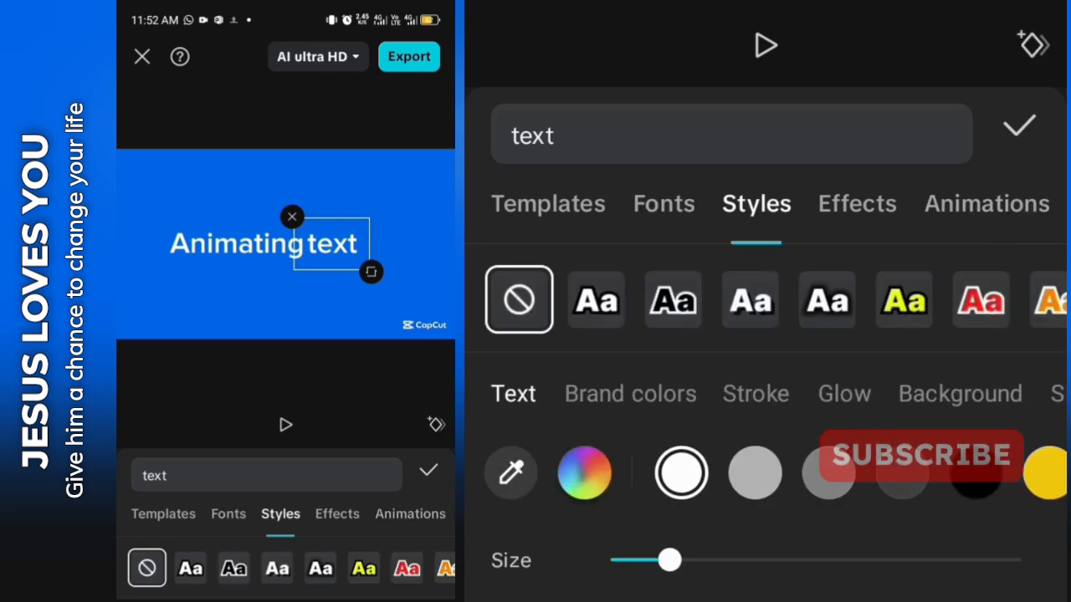
click(1019, 125)
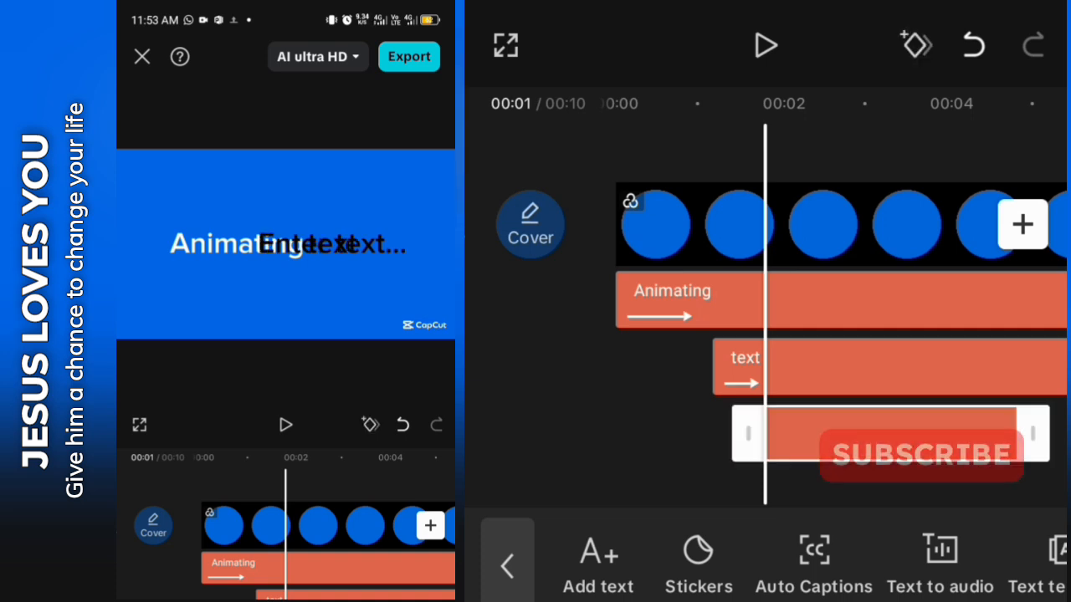
Step: Enter 'like' in the third layer, set Muli Italic, and adjust its colour
click(330, 245)
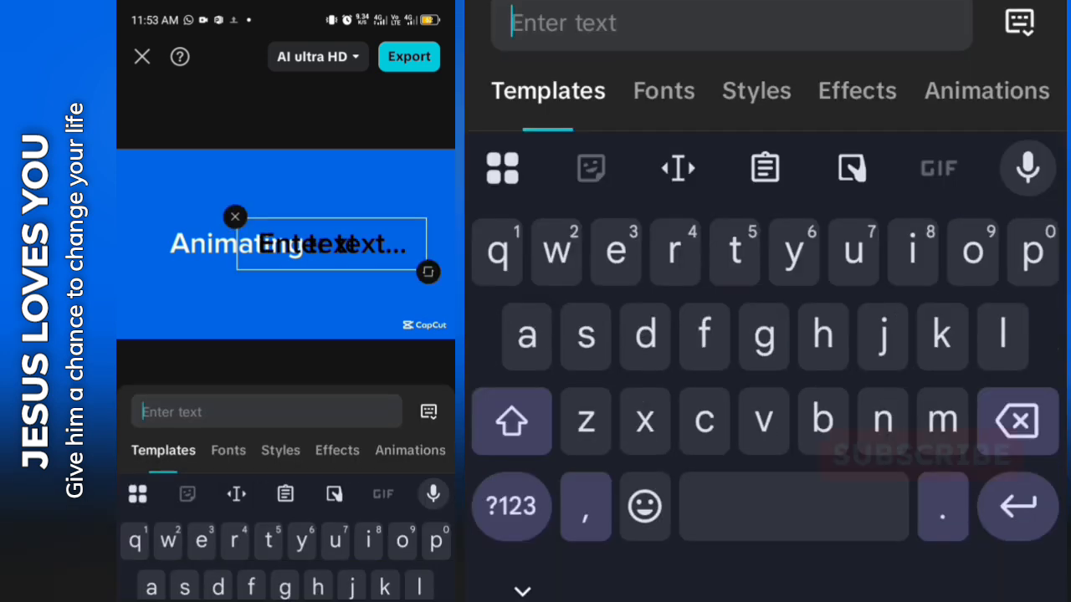
text(like)
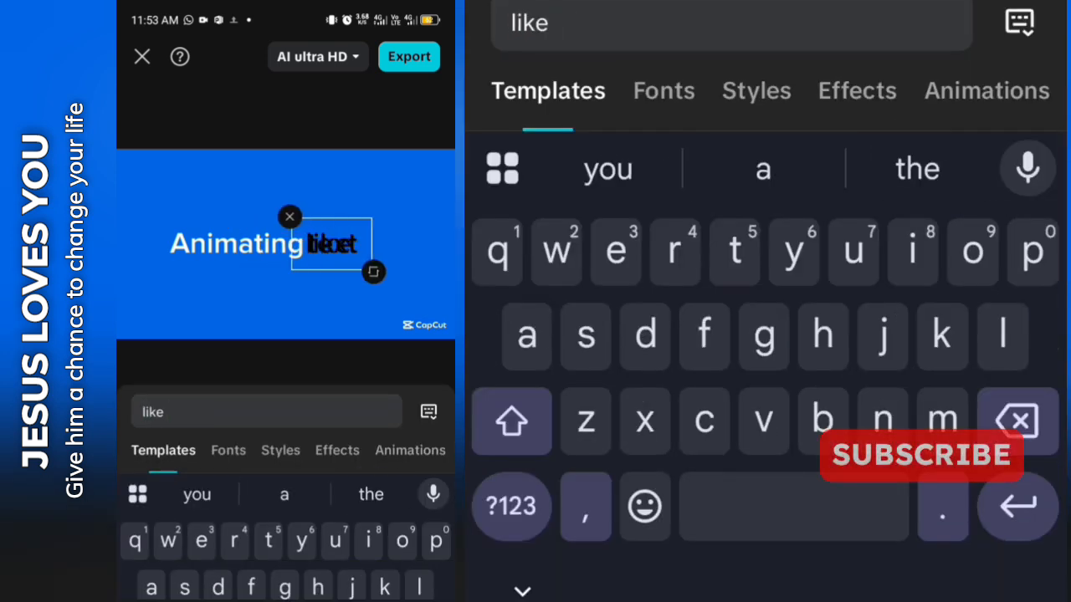
click(663, 90)
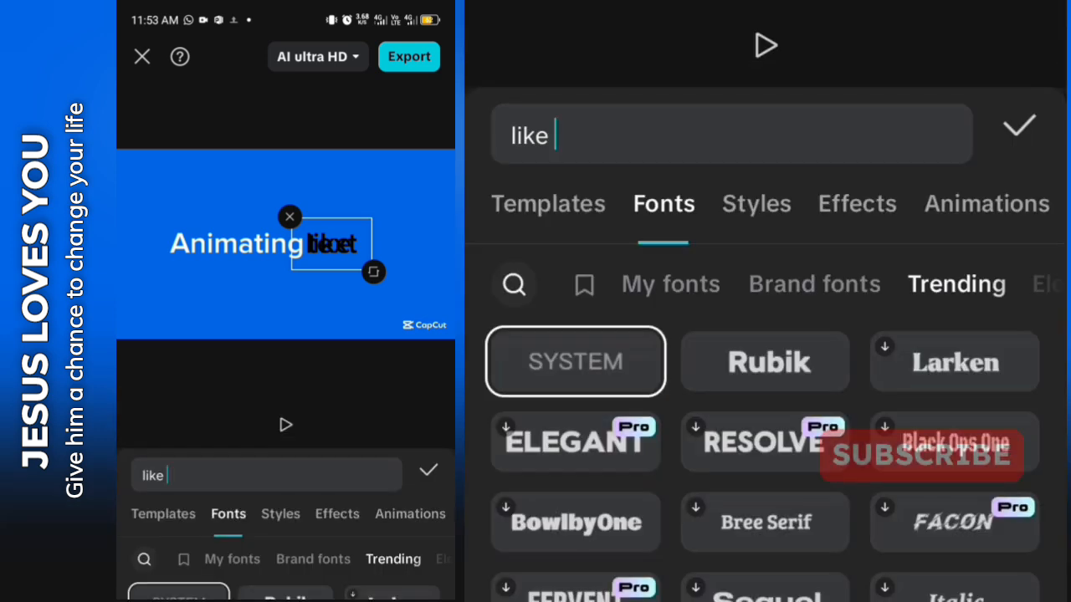
click(670, 283)
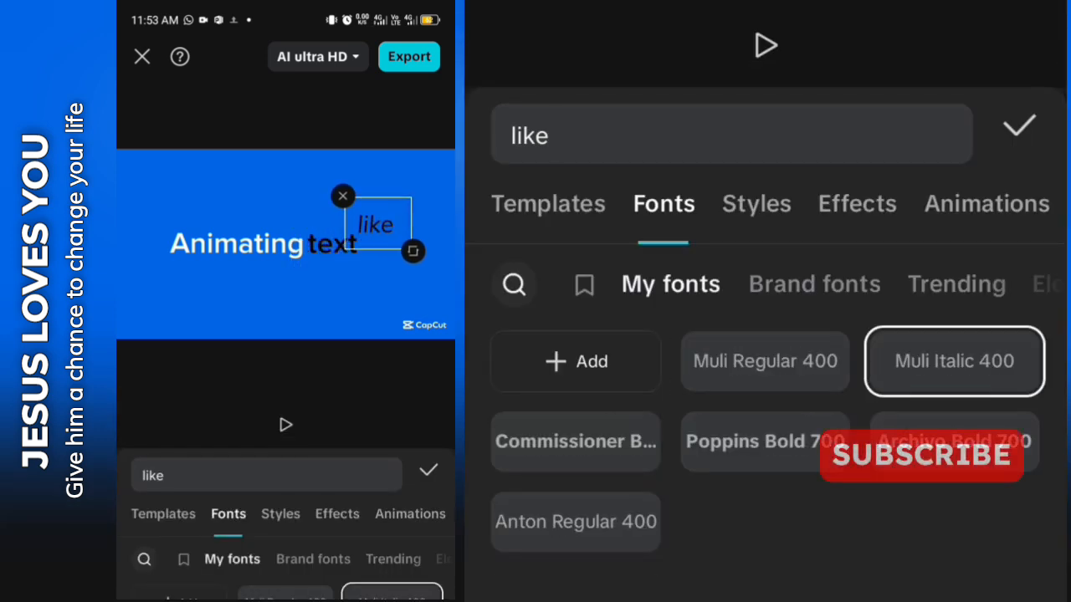
click(755, 204)
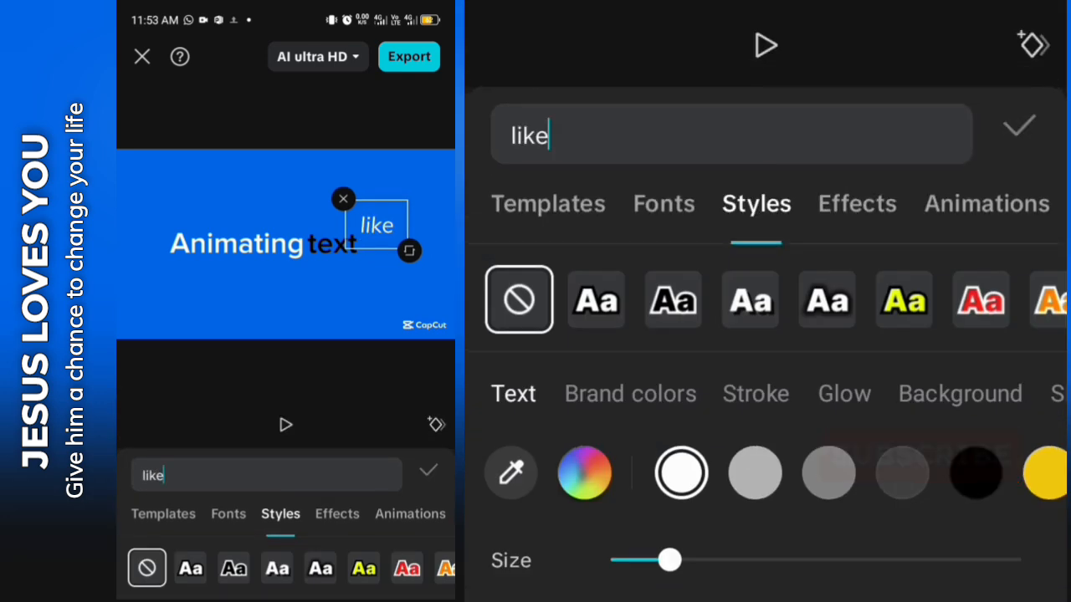
click(1019, 125)
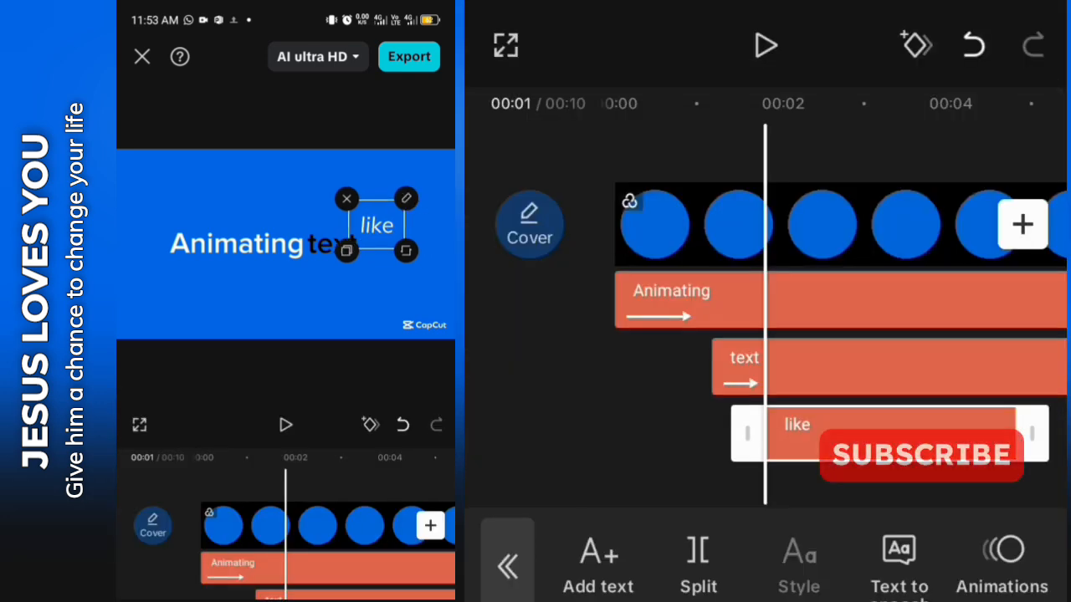
click(798, 564)
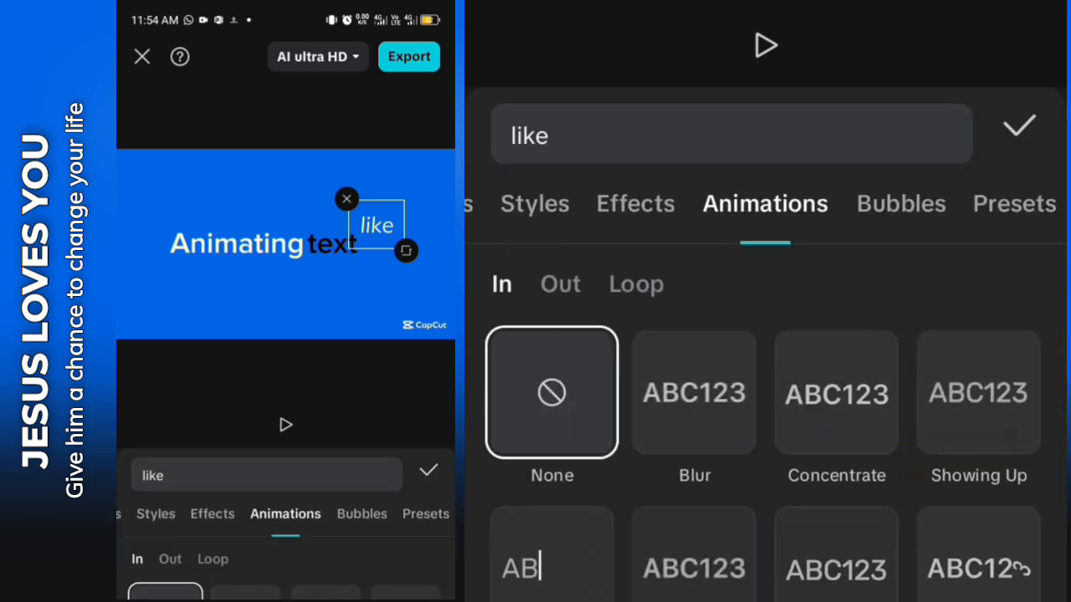
Step: Apply the Blur entrance animation to 'like' and confirm
click(693, 393)
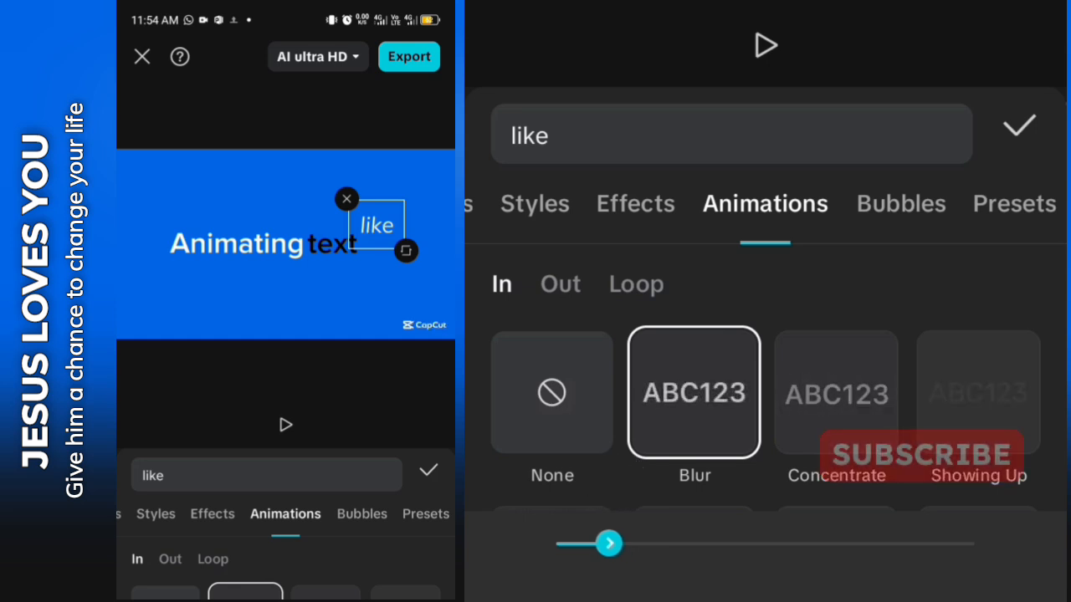
click(1019, 125)
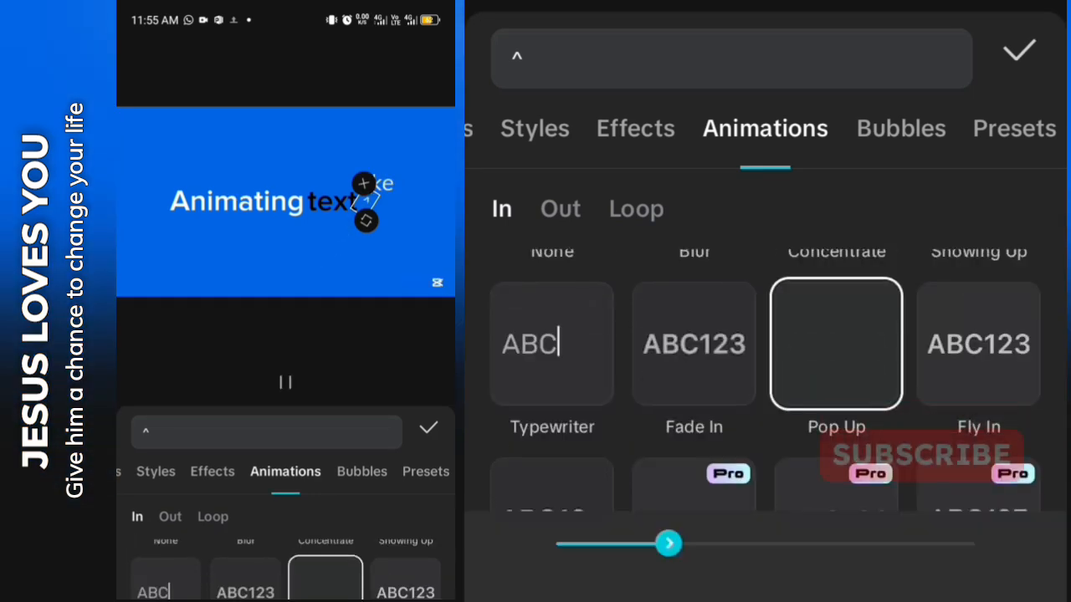
Step: Shorten the '^' text's Pop Up duration and select the word 'text'
drag(668, 544, 609, 544)
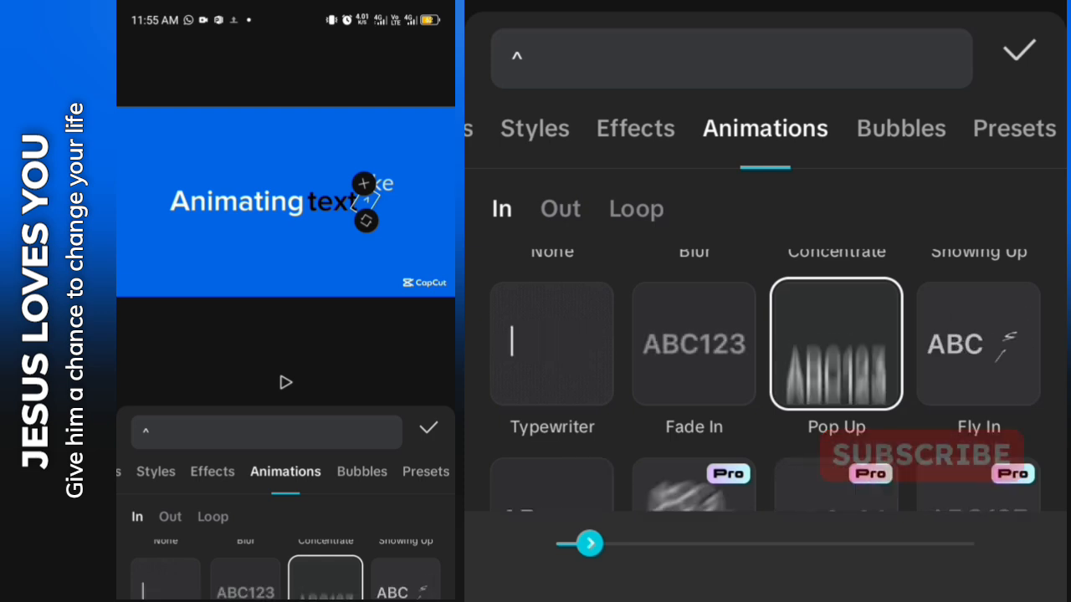
click(1019, 50)
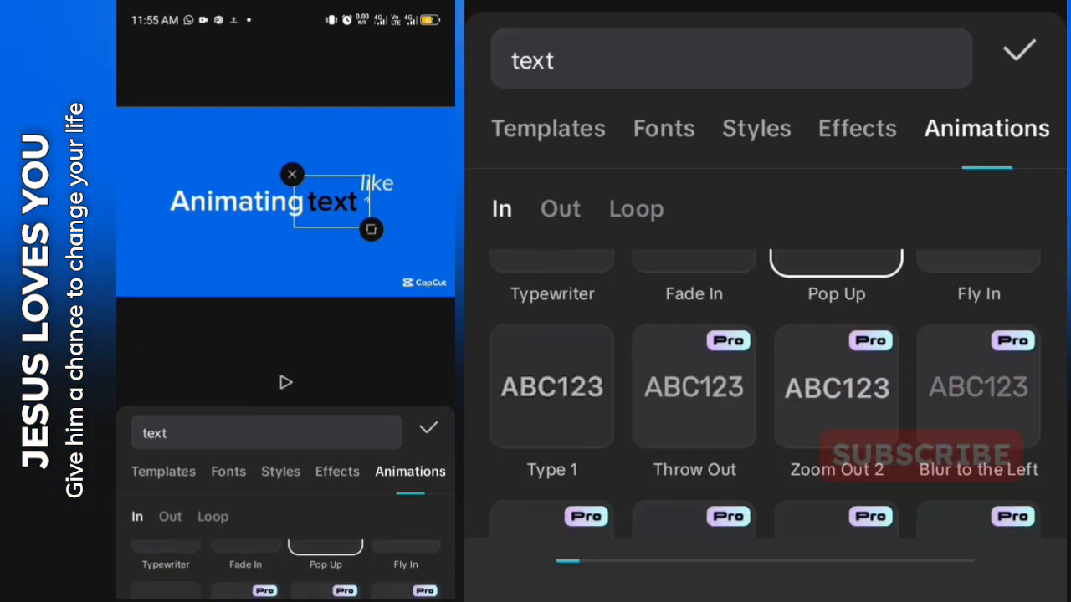
Step: Apply the Showing Up entrance to 'text' and confirm
scroll(up, 3)
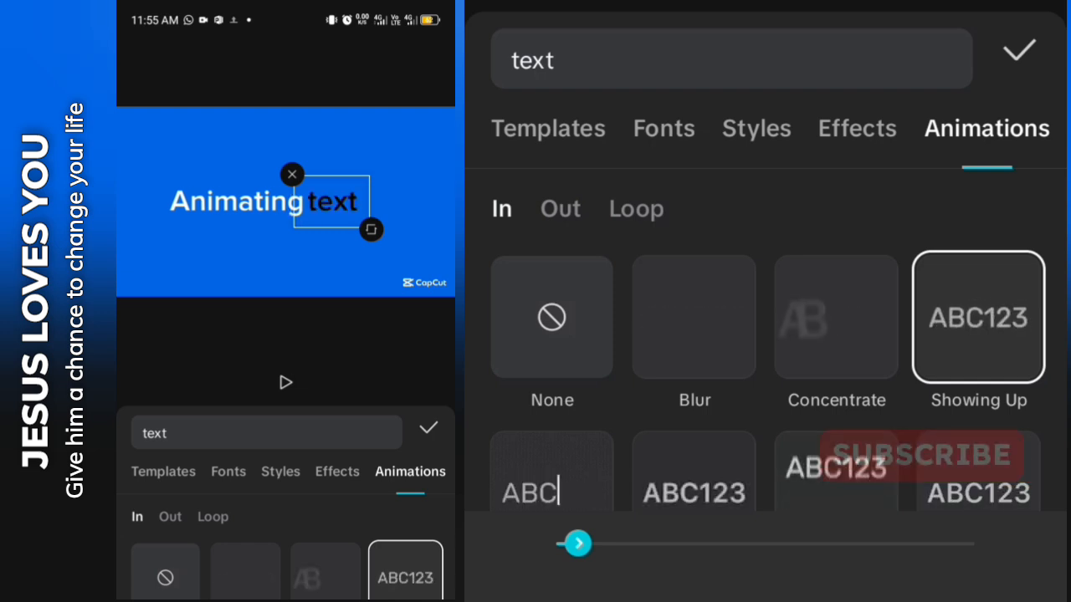
click(1019, 48)
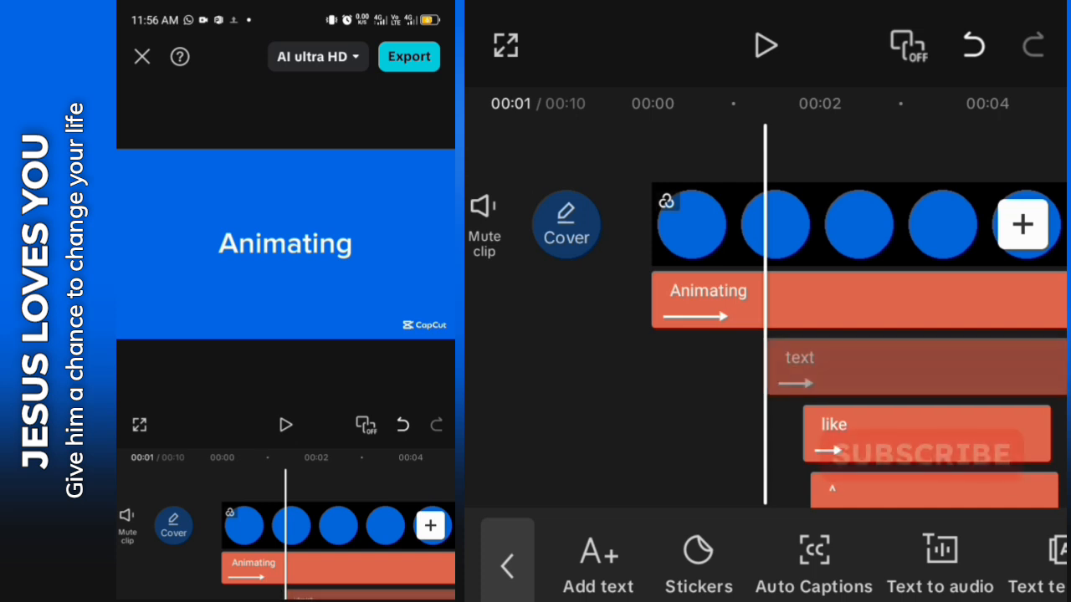
click(707, 300)
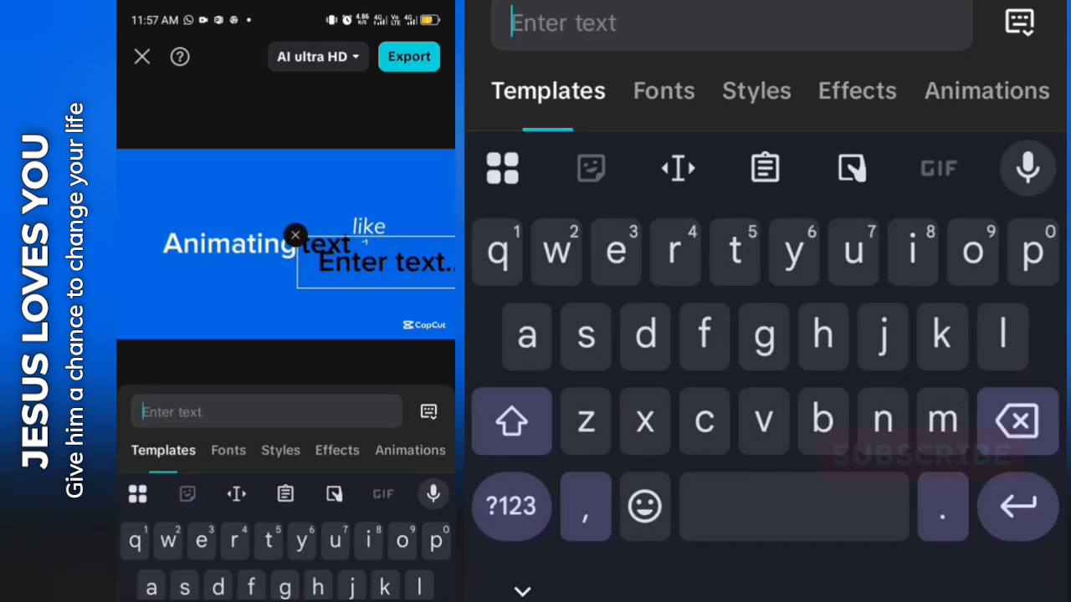
Step: Add 'this' in Poppins Bold 700 and browse its entrance animations
click(511, 420)
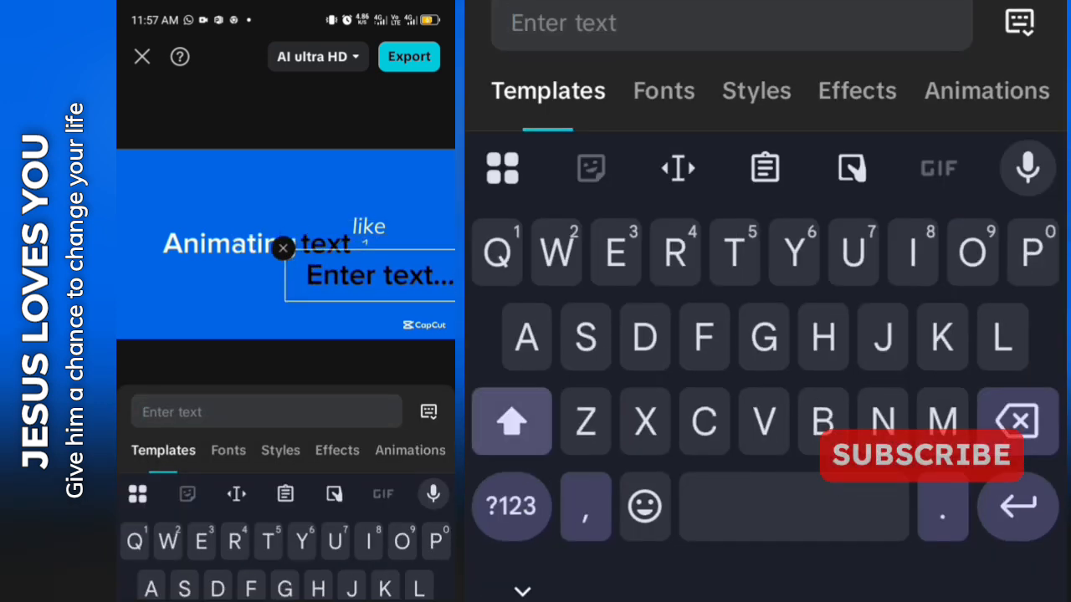
text(this)
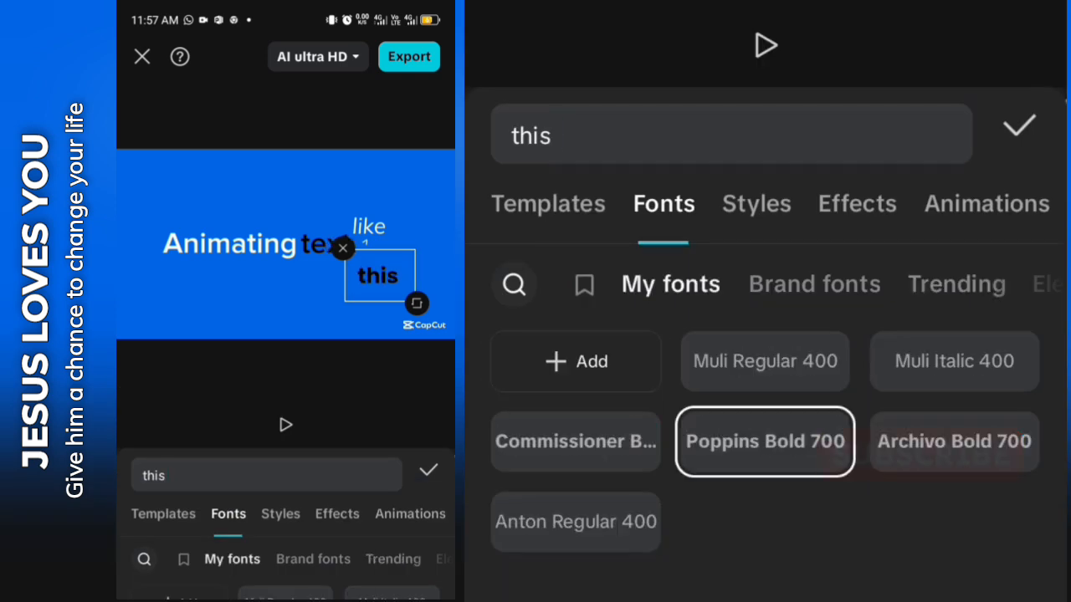
click(1019, 127)
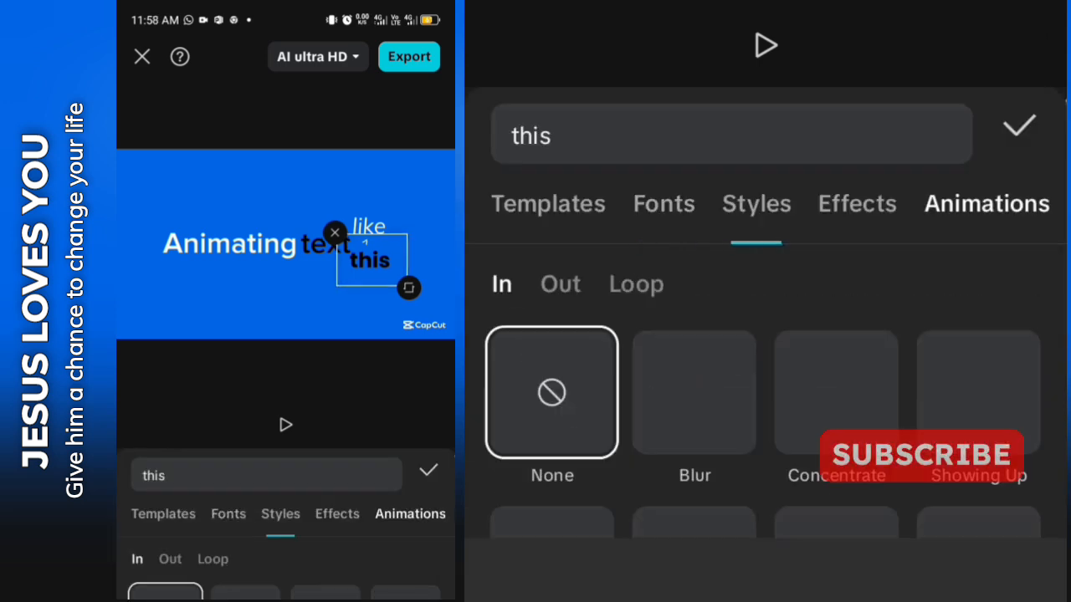
scroll(down, 3)
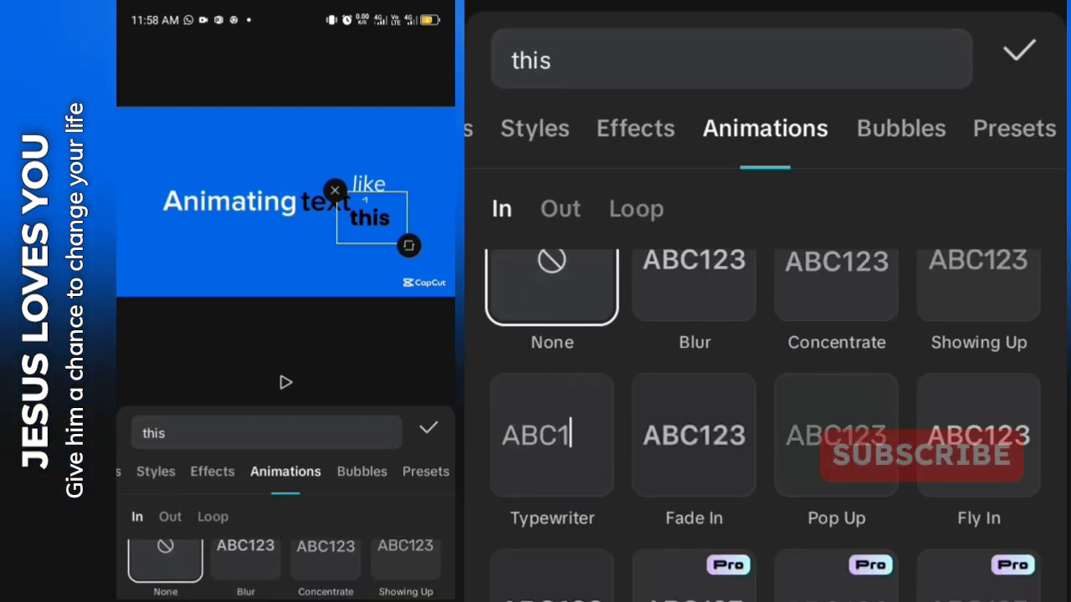
scroll(down, 3)
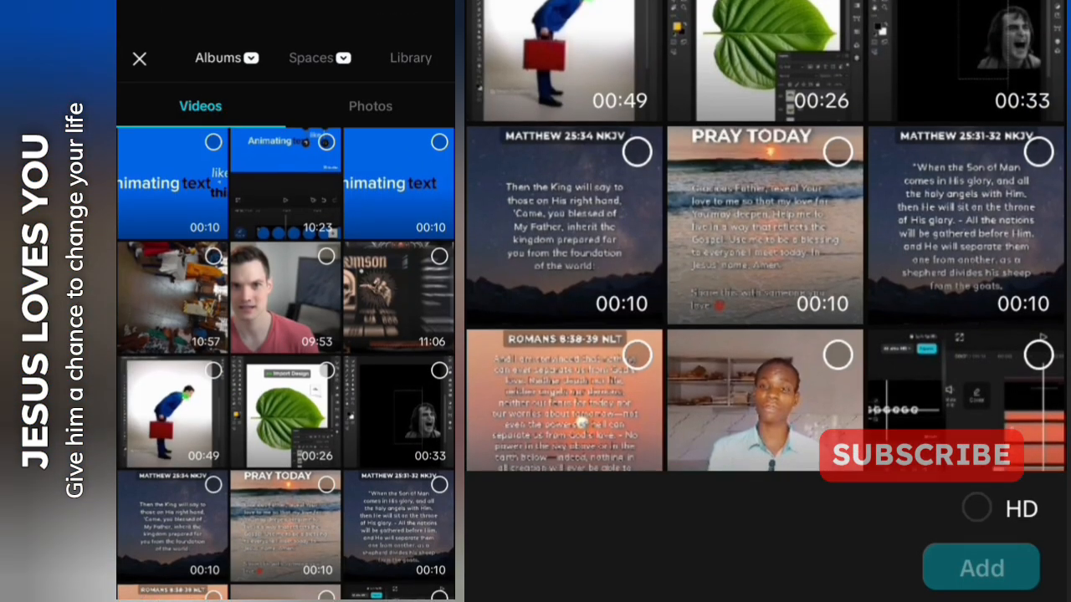
Step: Import the 10-second text clip, keyframe its position, and apply Cubic Ease
click(981, 567)
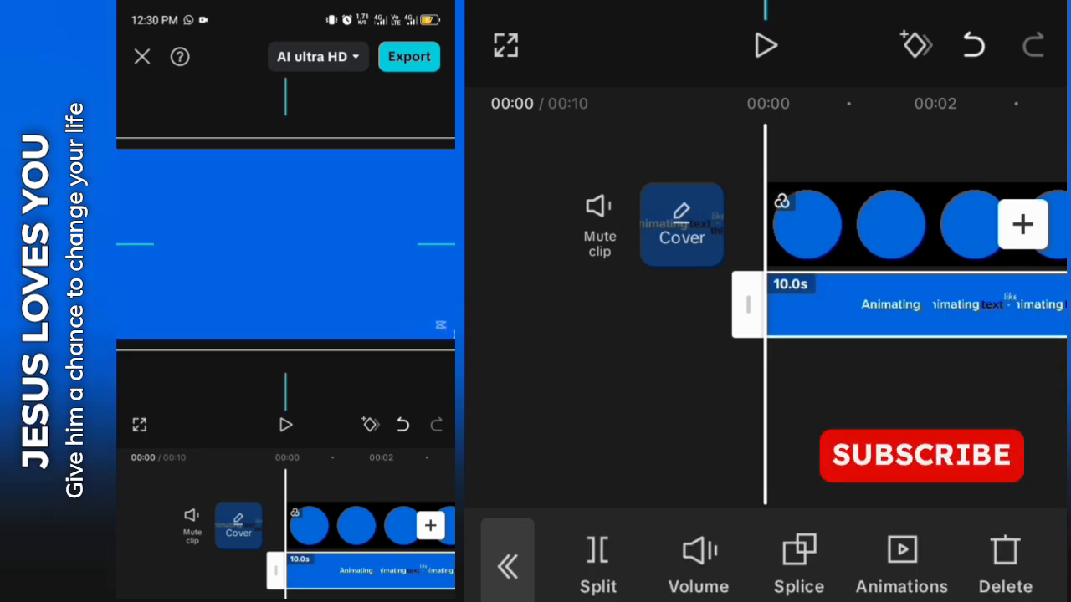
click(285, 247)
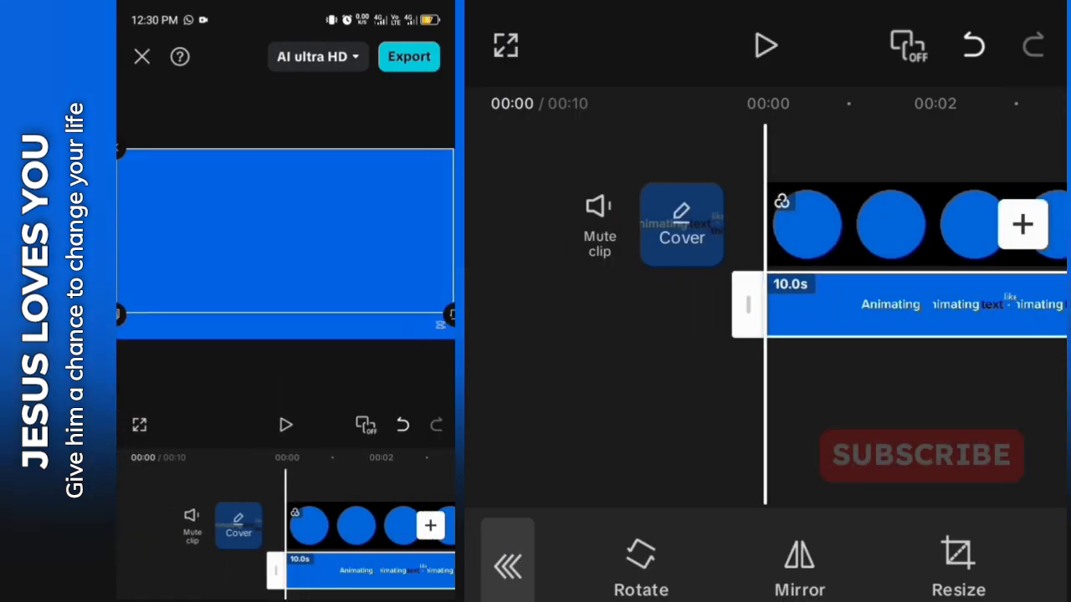
click(765, 46)
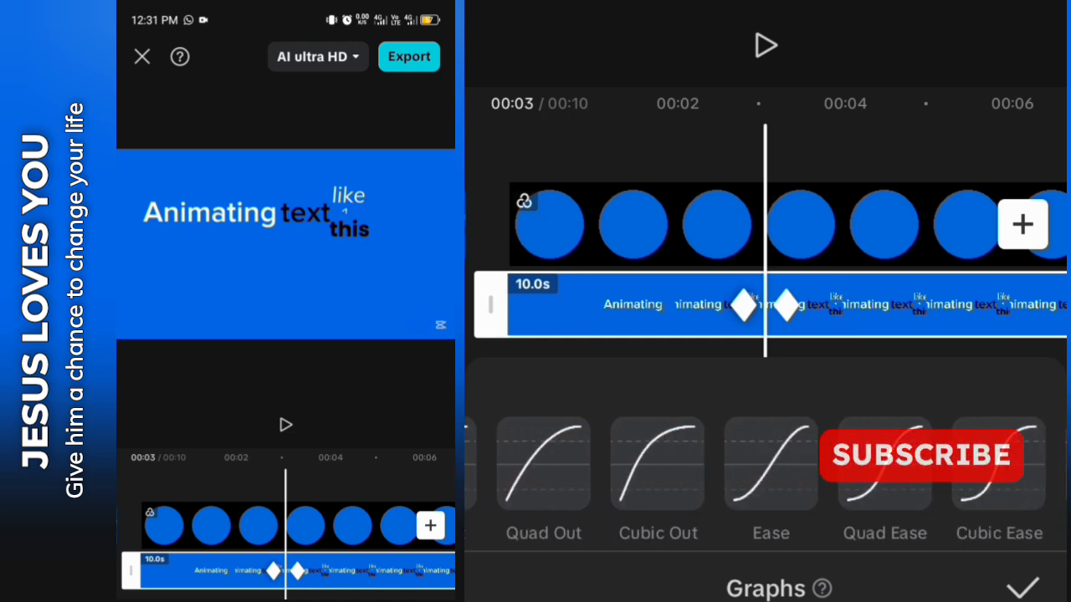
click(913, 464)
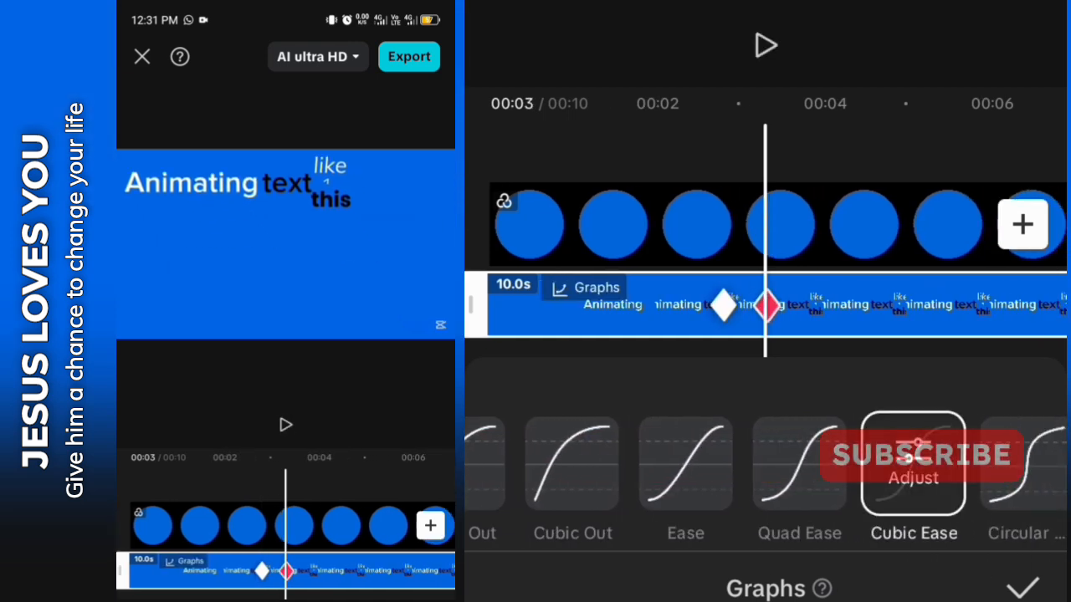
click(1024, 587)
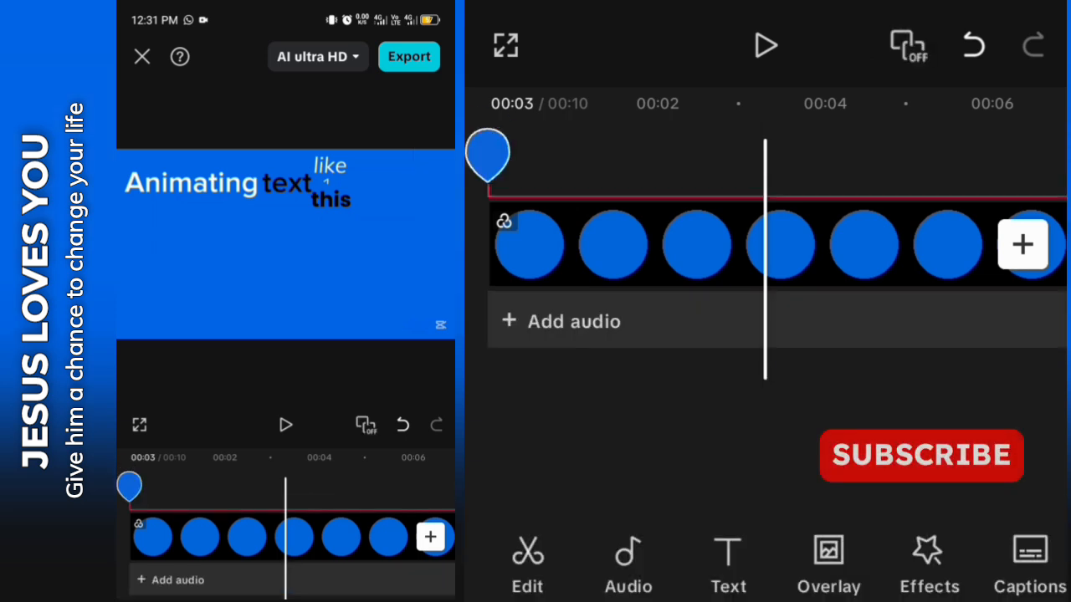
Step: Add the word 'can' below 'this' with a Type 1 entrance animation
click(727, 565)
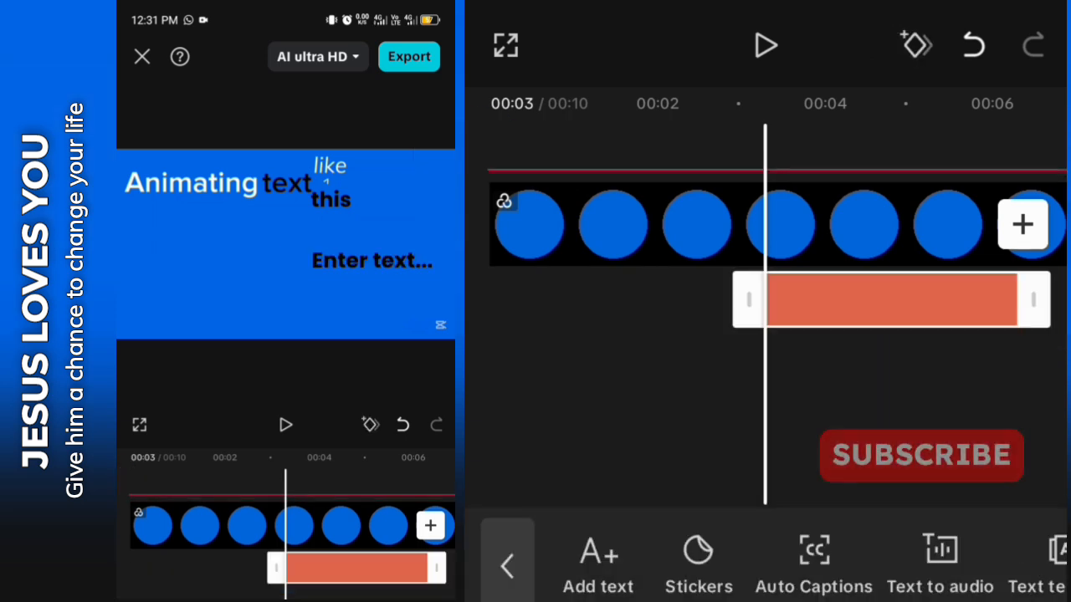
click(373, 260)
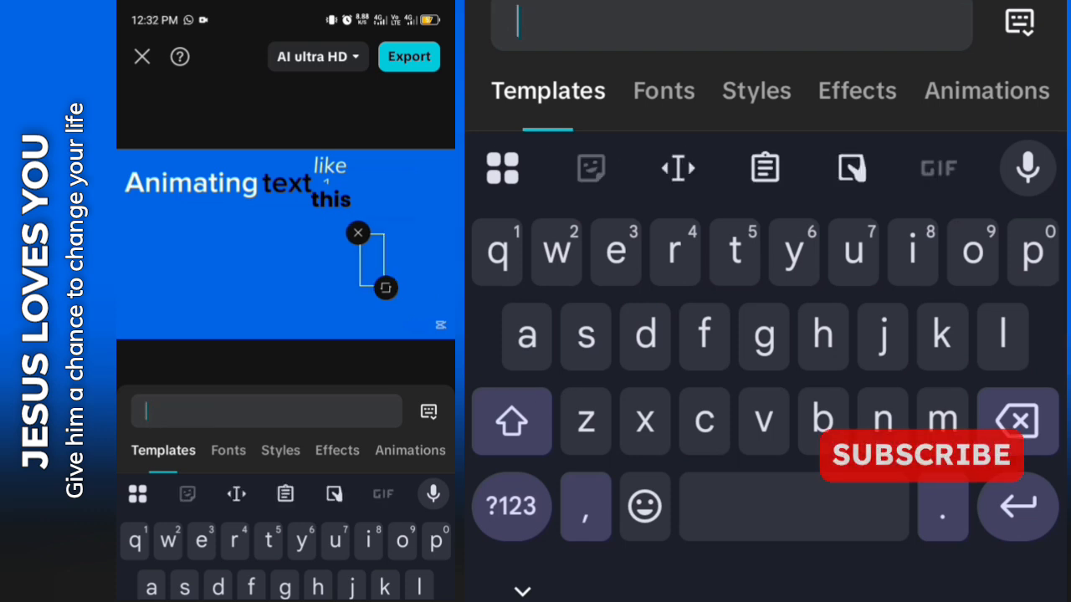
text(can)
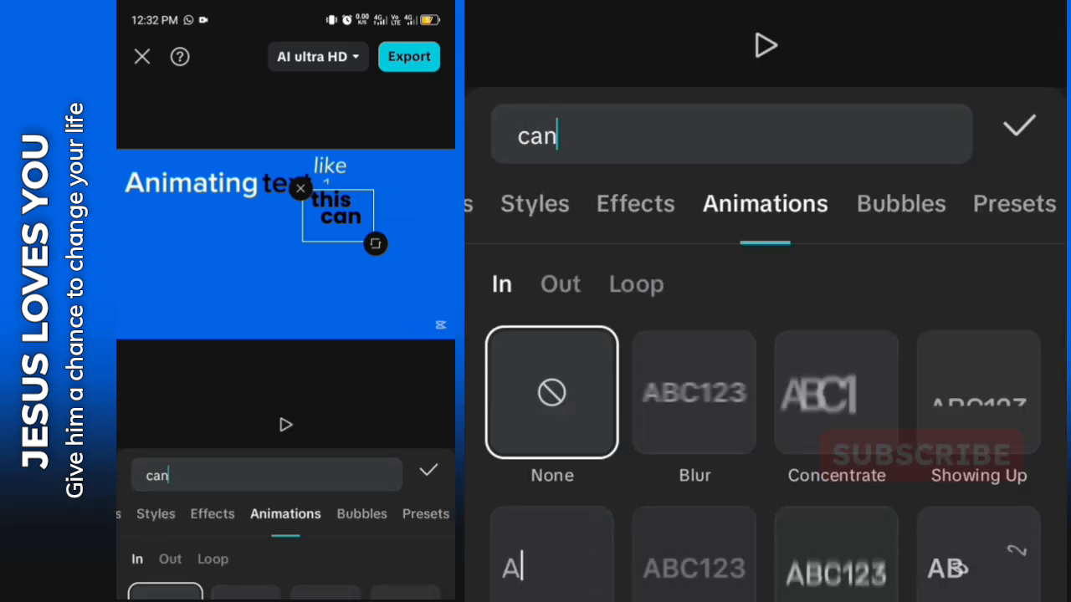
scroll(down, 3)
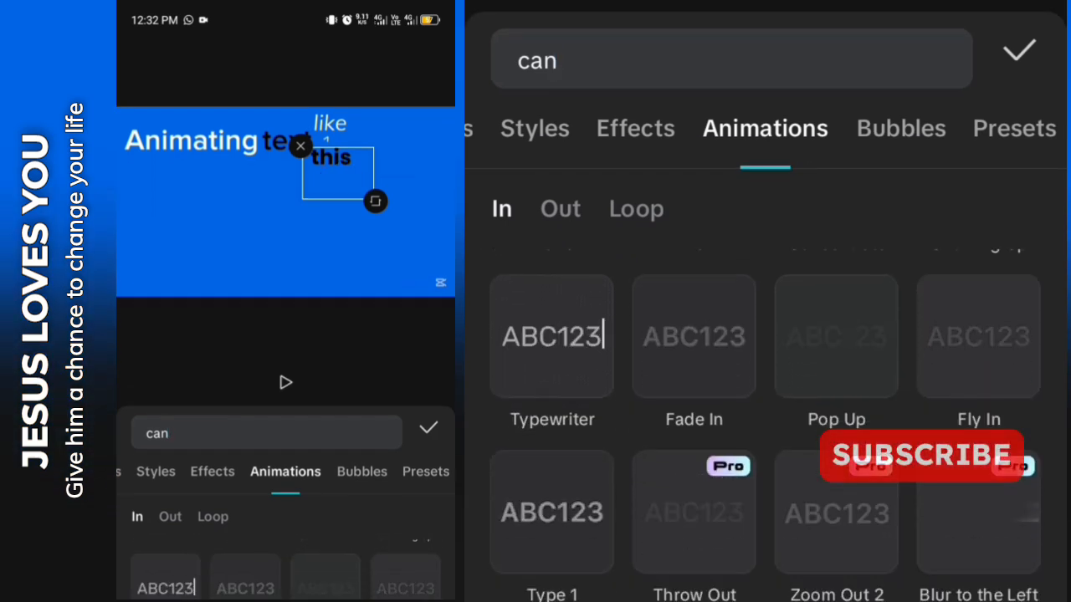
click(551, 511)
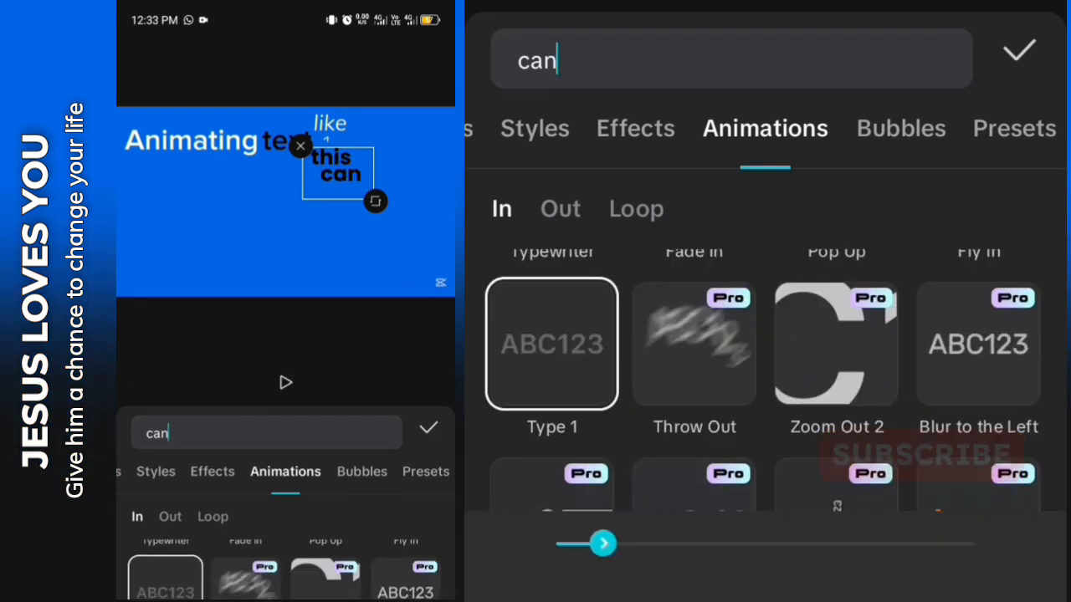
click(1019, 50)
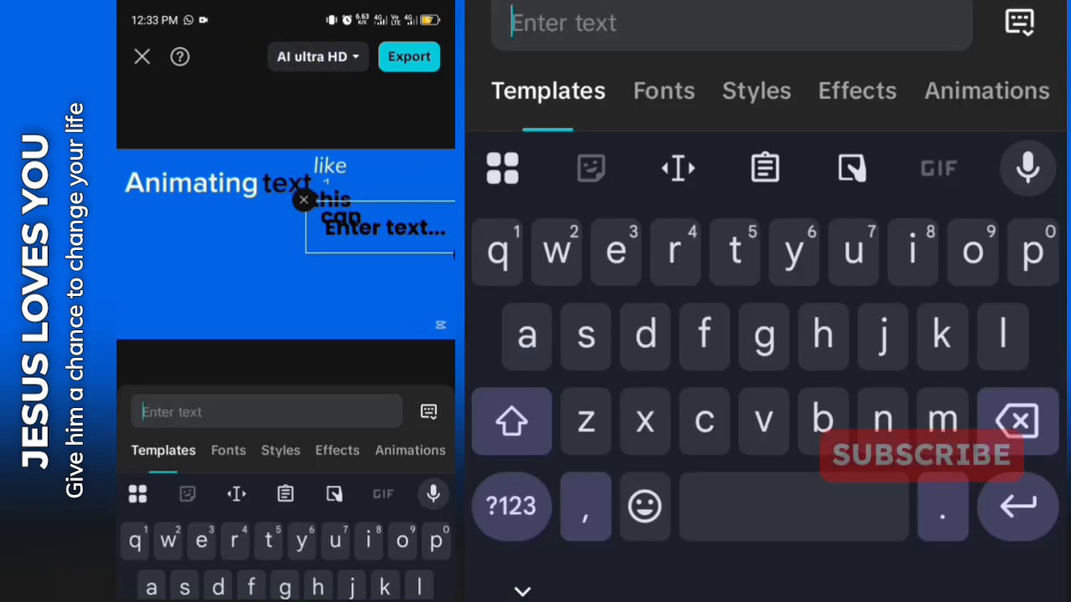
Step: Add the word 'be' beside 'can' with a 0.3-second Type 1 entrance
text(be)
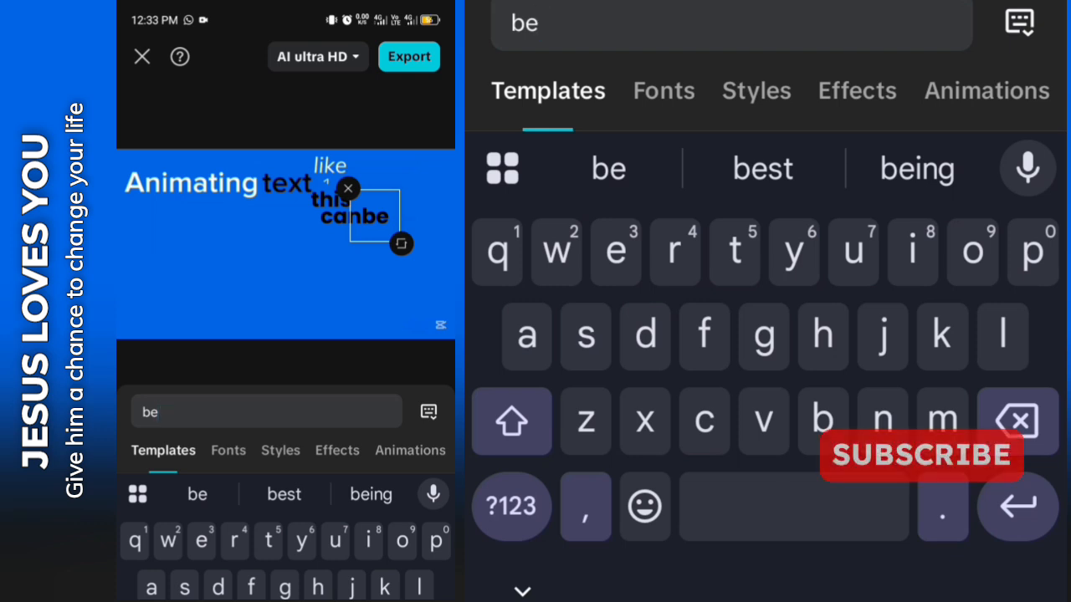
click(986, 90)
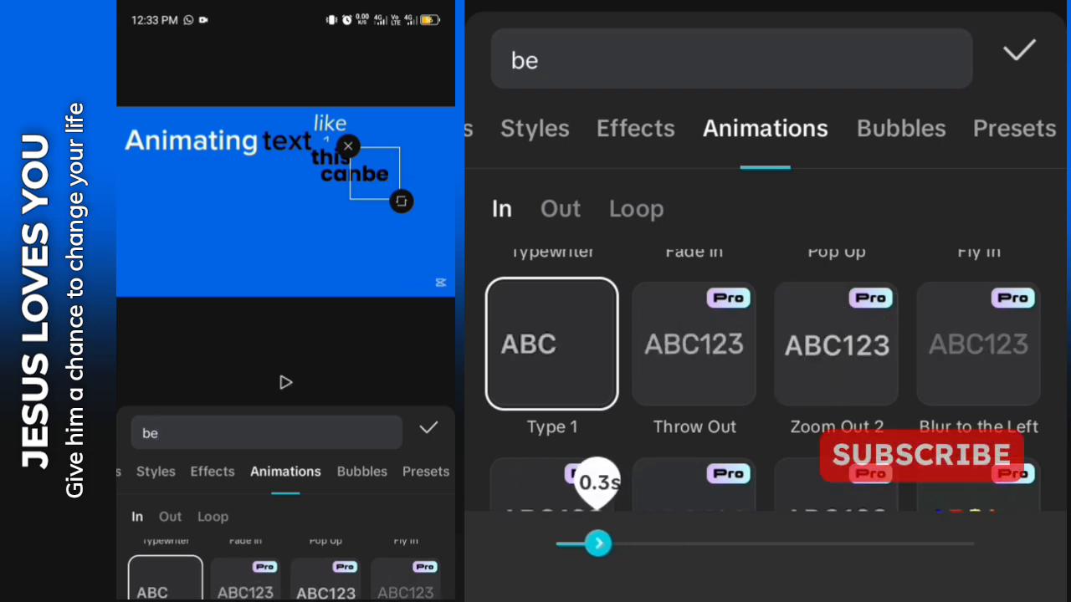
click(1018, 51)
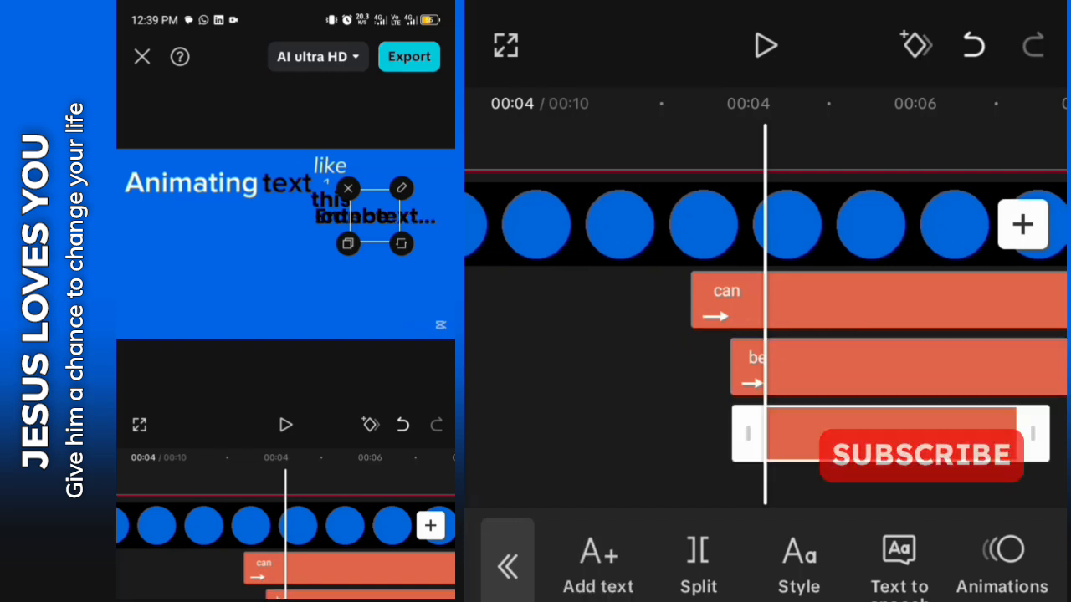
Step: Add 'Challenging' below 'canbe' with a 0.3-second Blur entrance
click(597, 565)
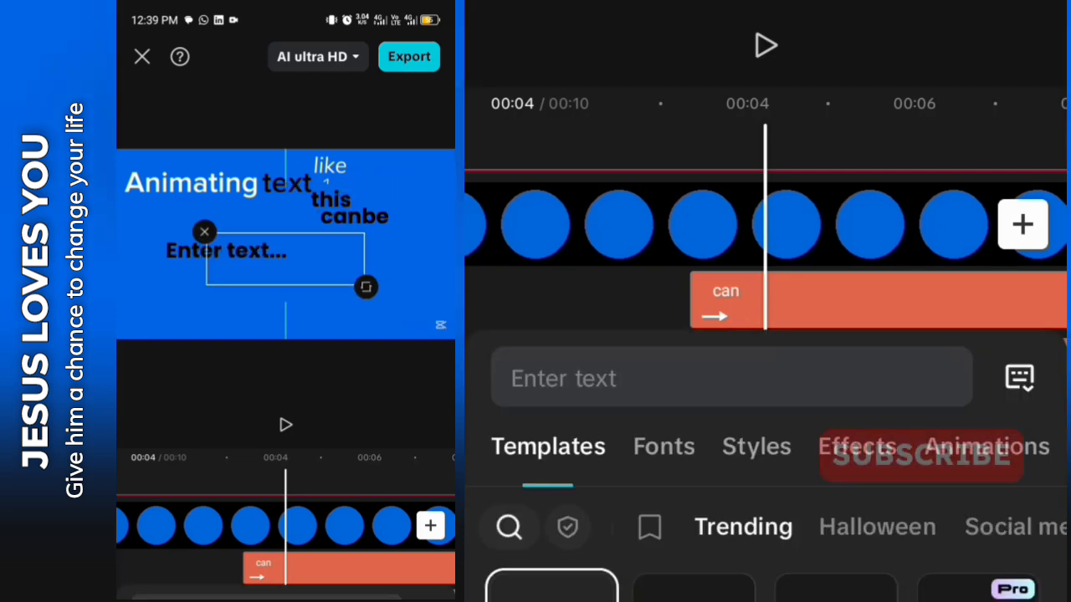
click(731, 377)
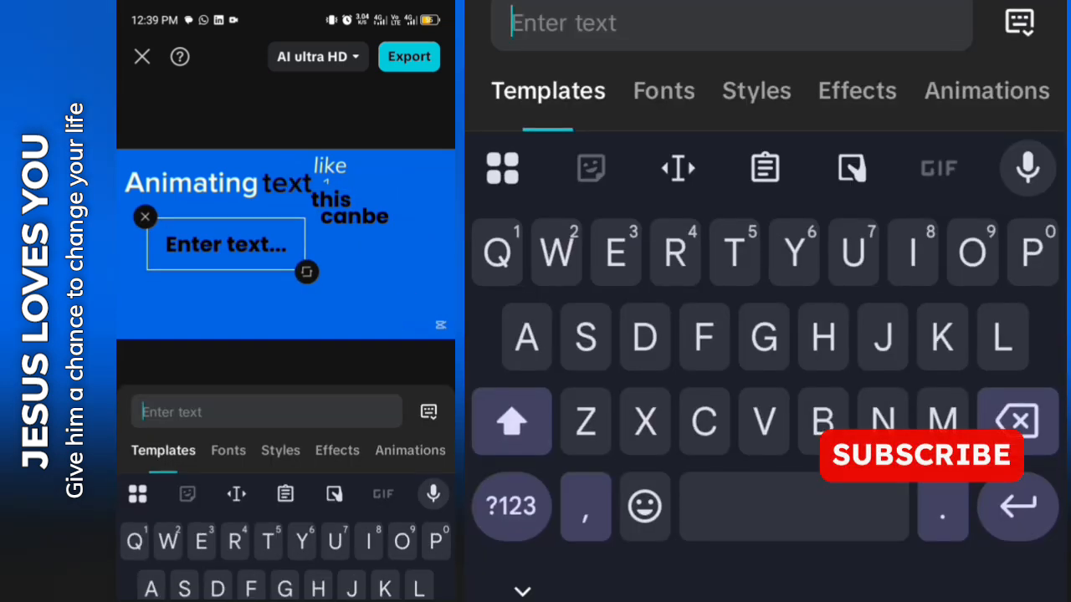
text(Chal)
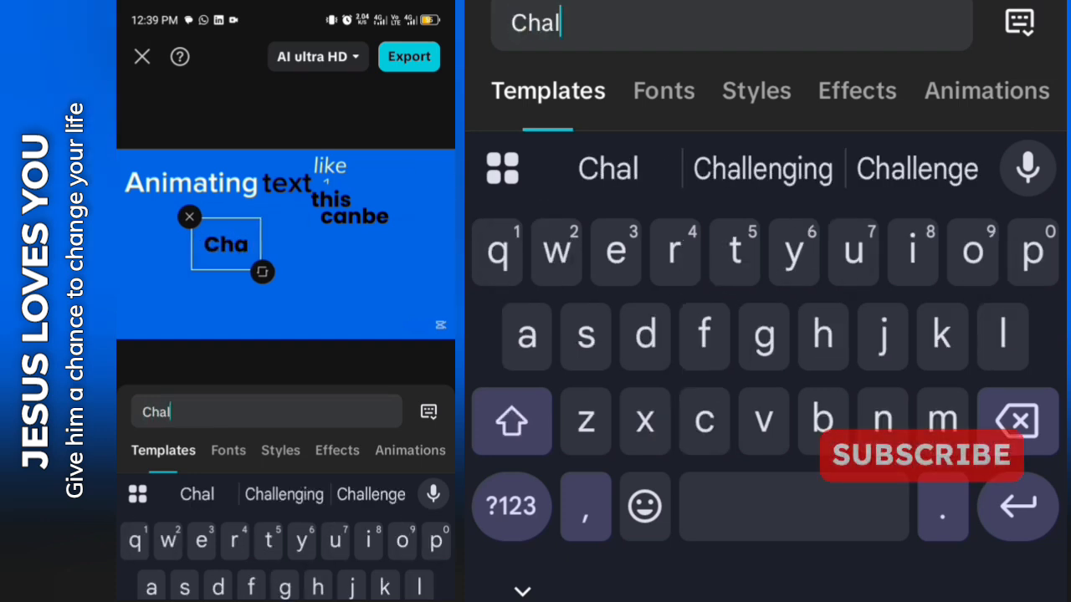
click(762, 169)
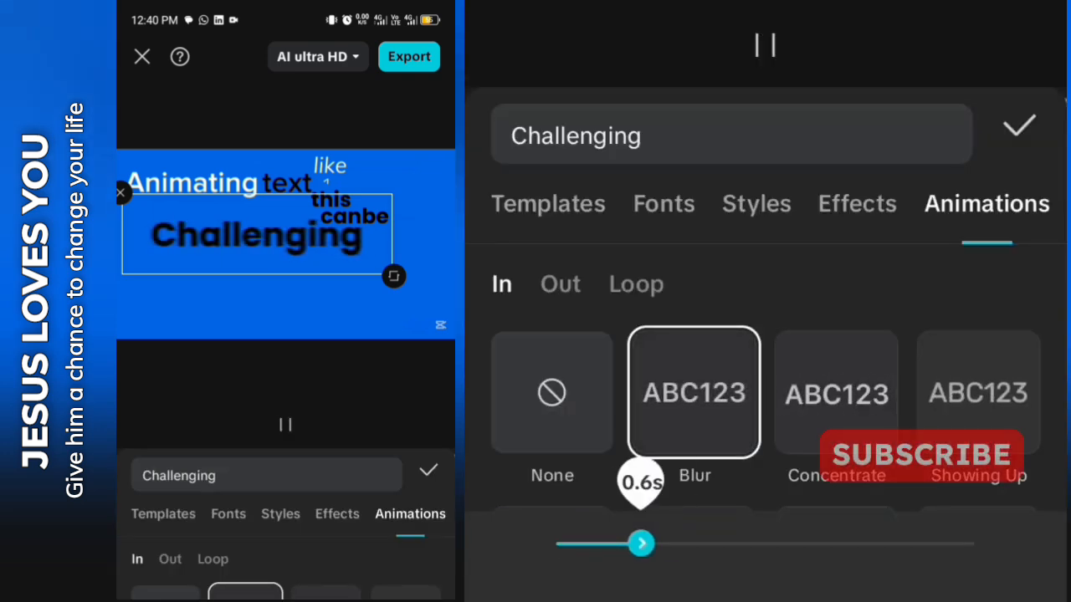
drag(642, 543, 604, 543)
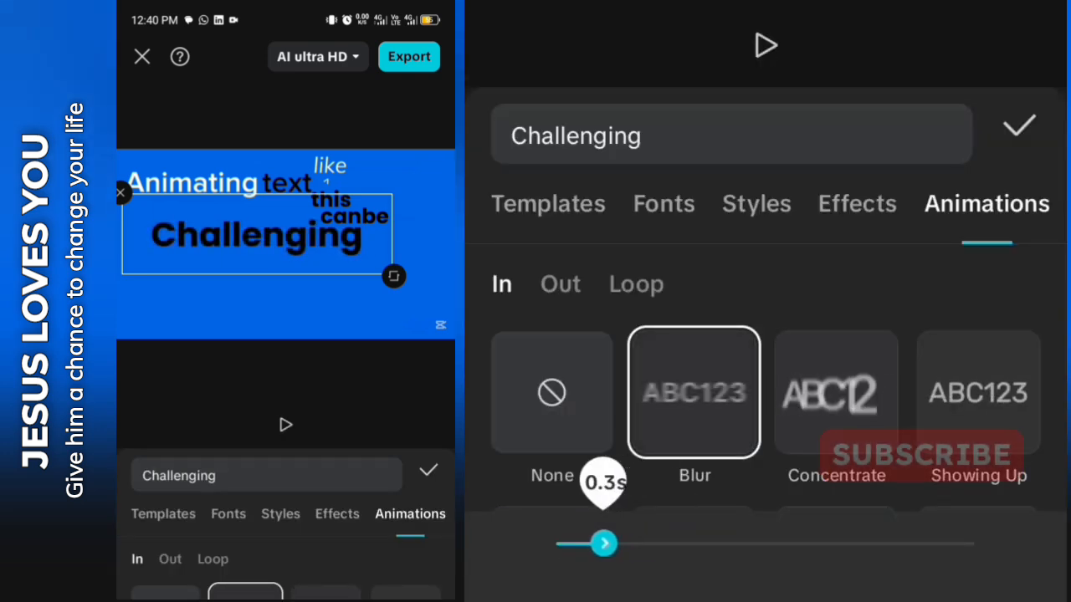
click(1018, 125)
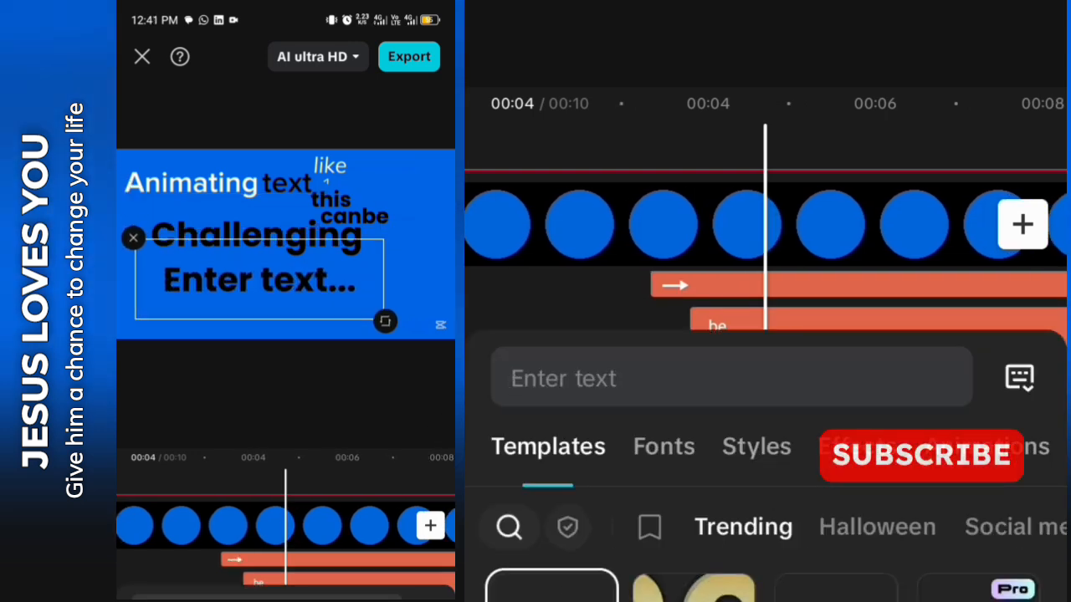
Step: Add the word 'In' set in Muli Regular 400 from My fonts
click(731, 378)
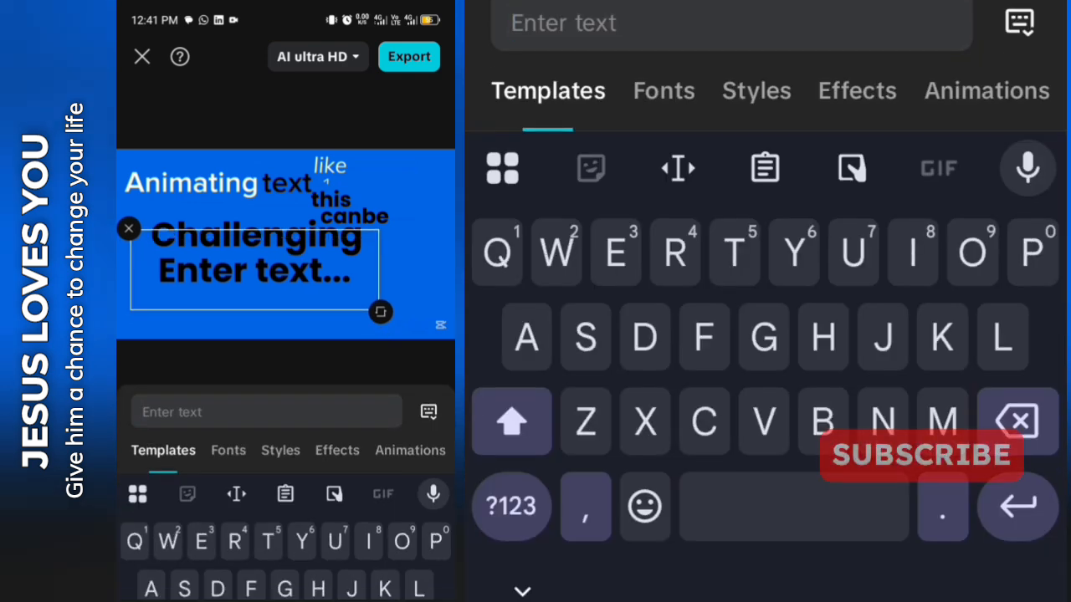
text(In)
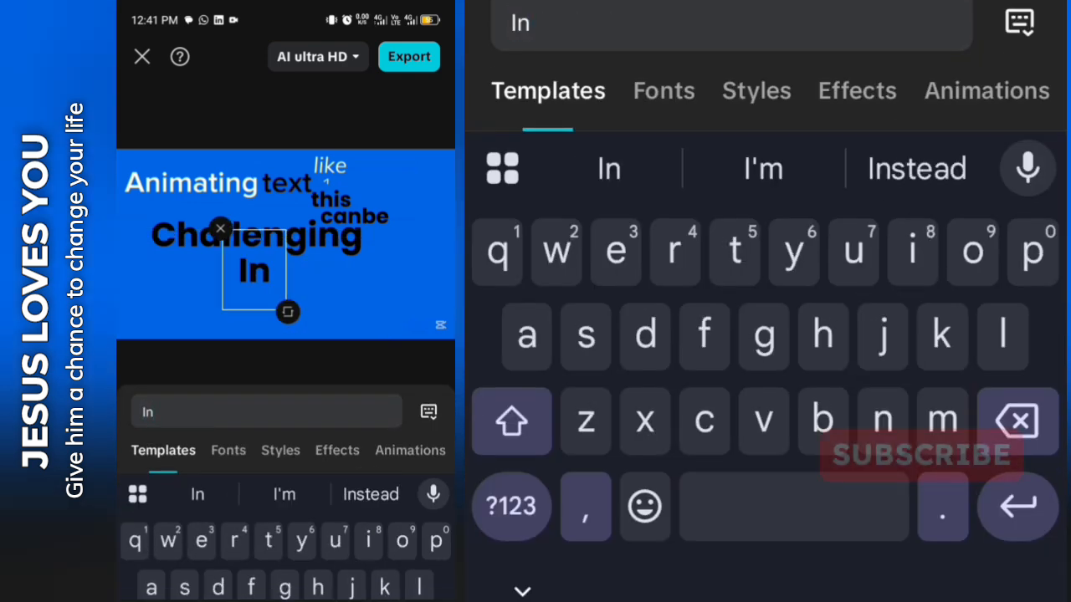
click(664, 91)
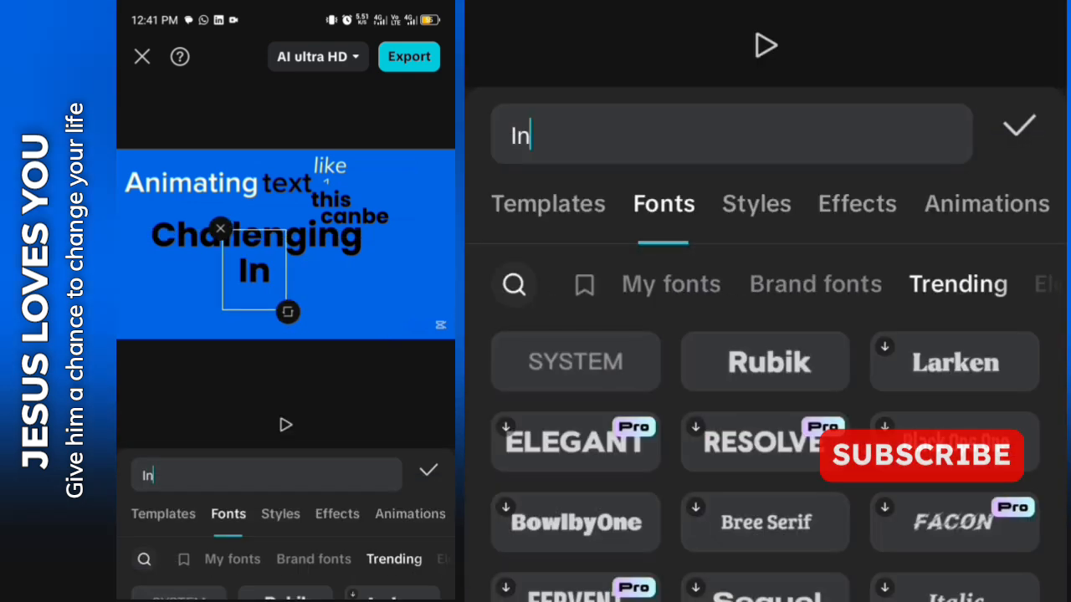
click(671, 283)
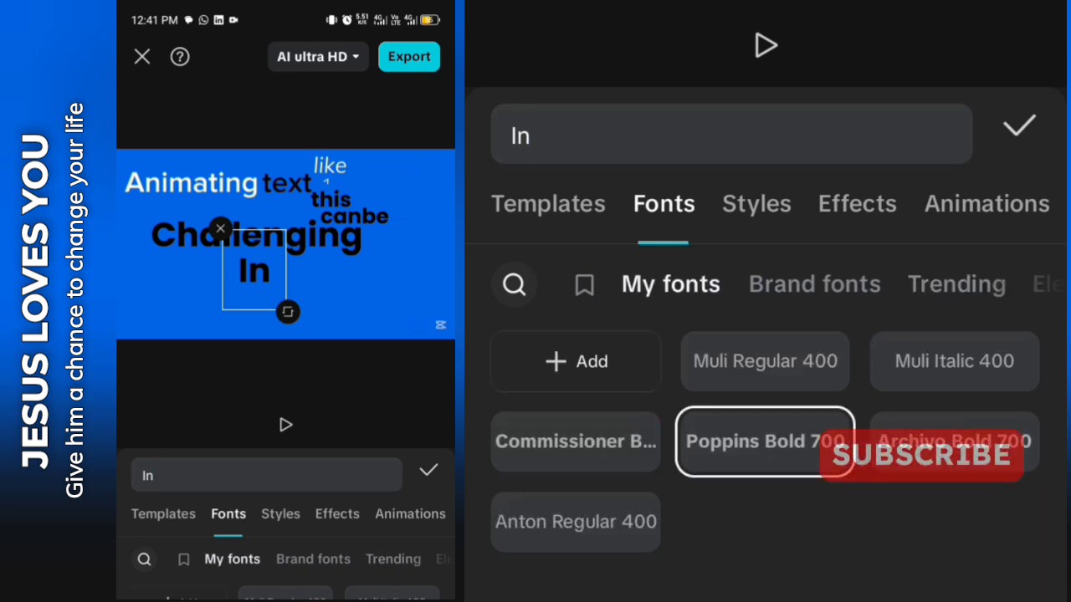
click(763, 361)
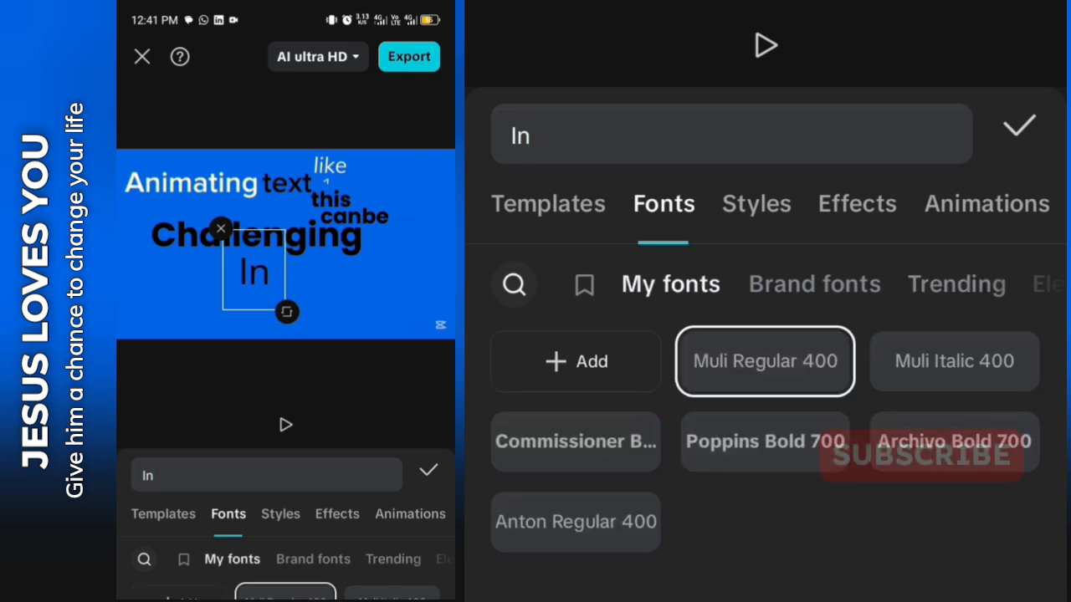
click(1019, 125)
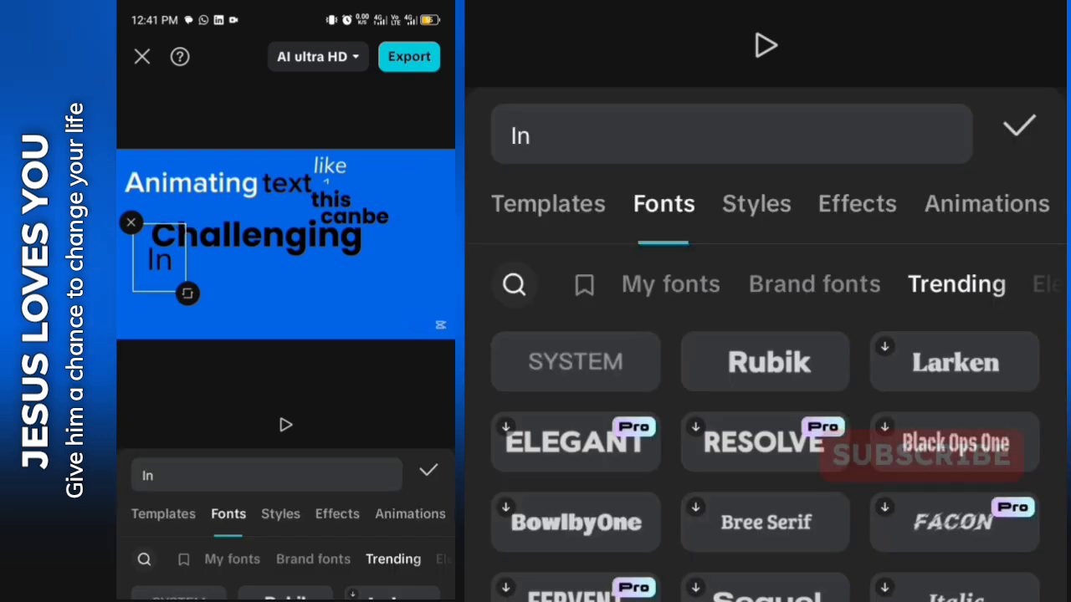
Step: Give 'In' an entrance animation from the In animations list
click(986, 203)
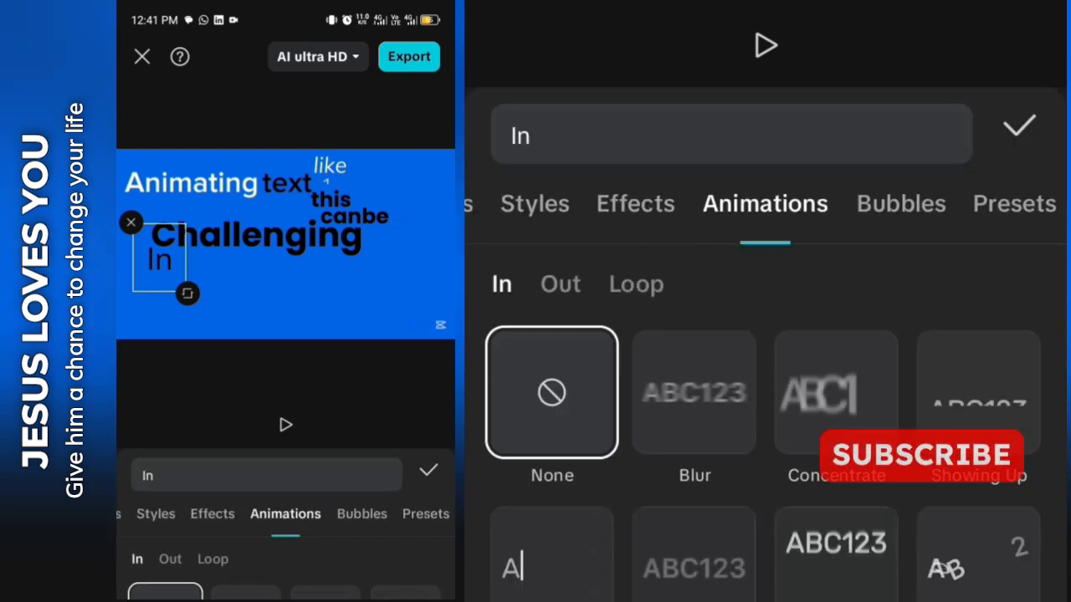
scroll(down, 3)
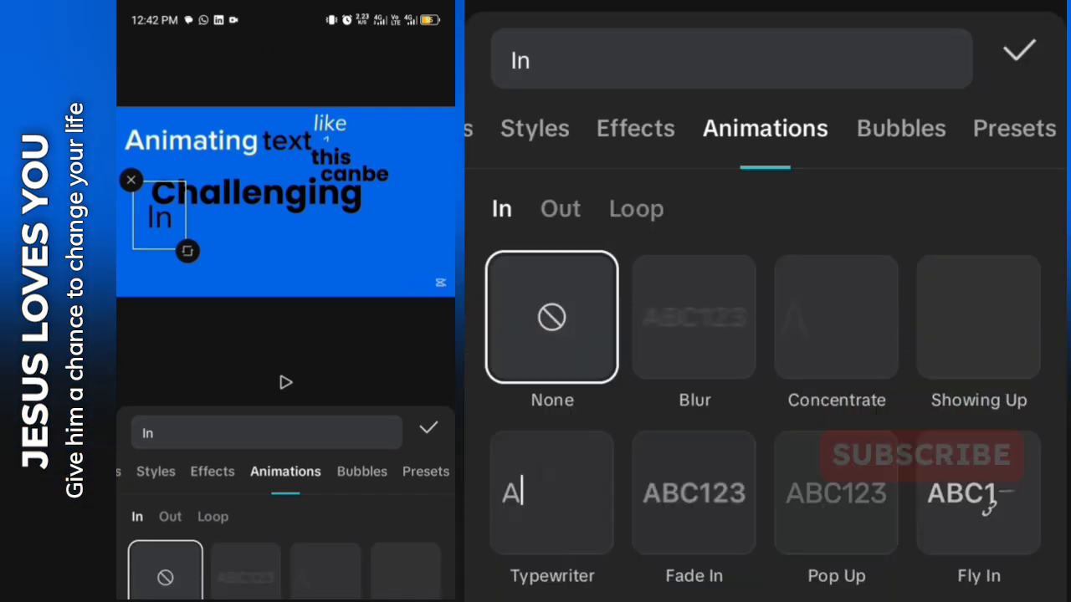
scroll(down, 3)
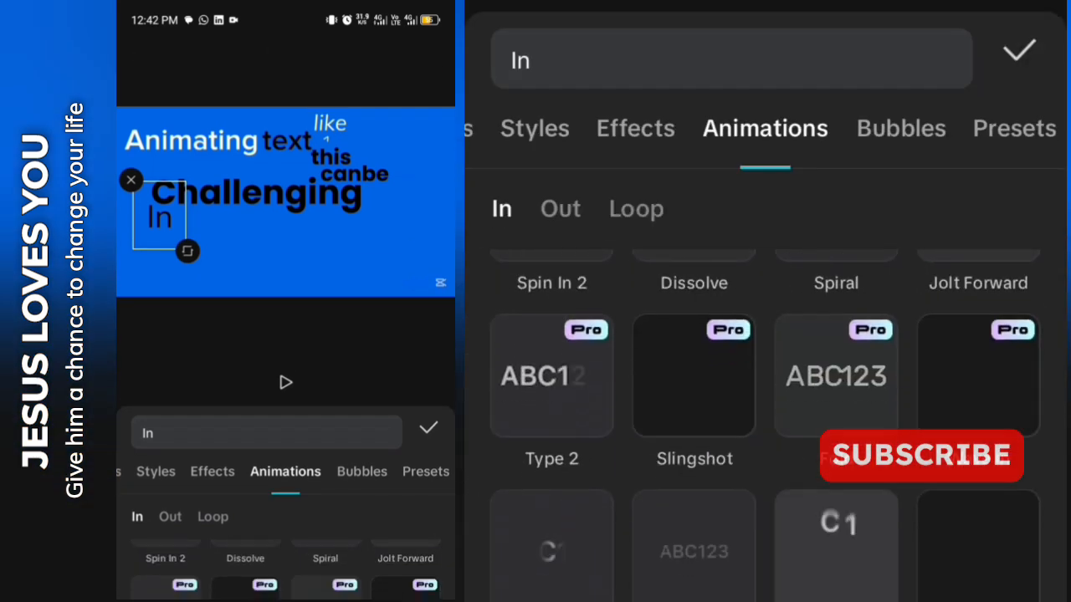
scroll(down, 3)
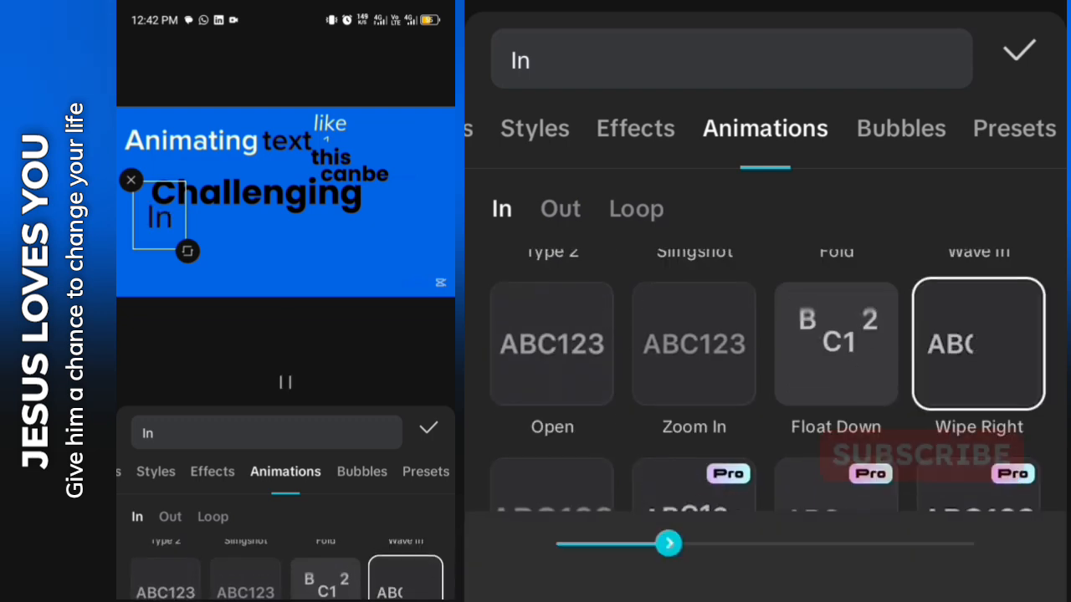
scroll(down, 3)
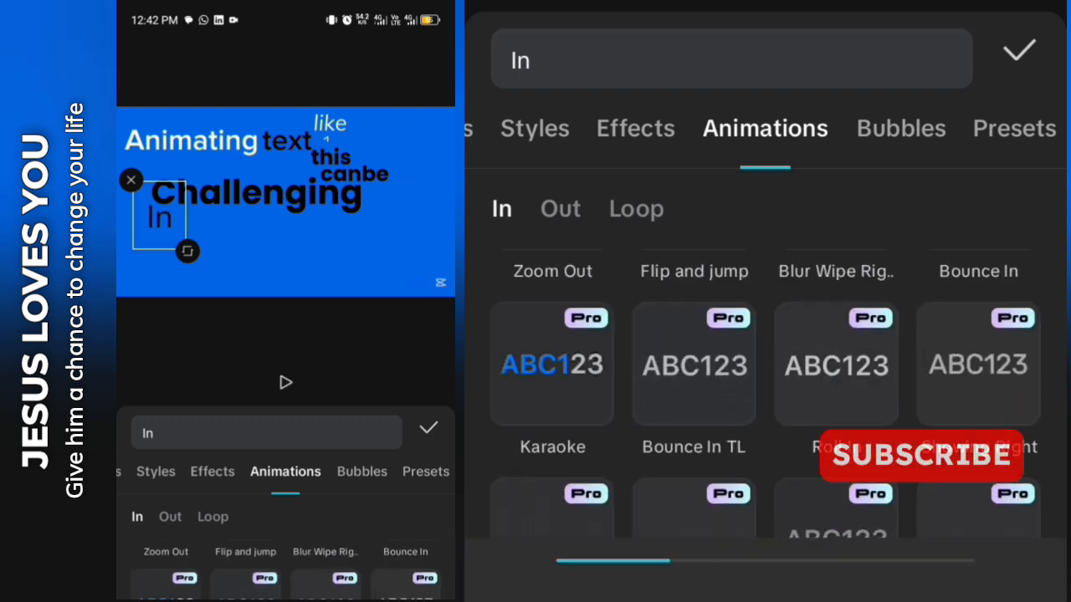
scroll(left, 3)
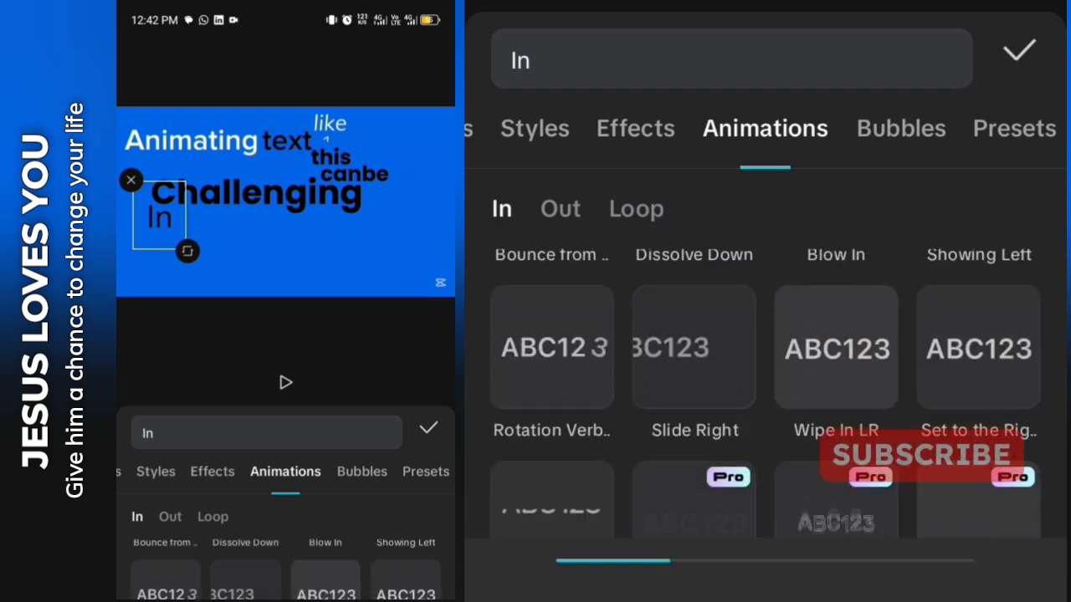
click(694, 346)
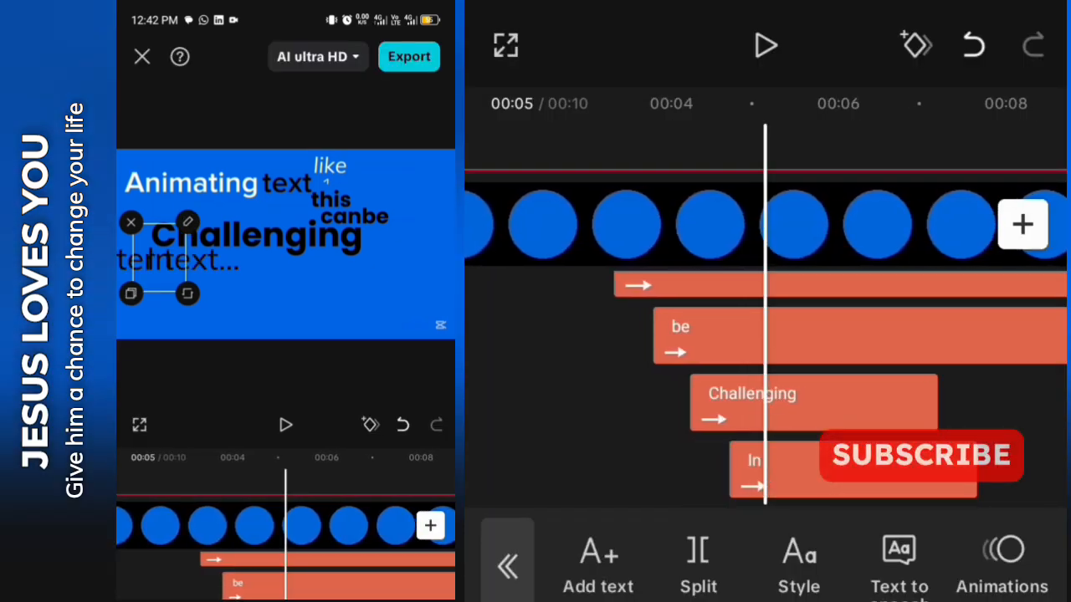
Step: Add the 'capcut mobile' text in Poppins Bold 700
click(597, 565)
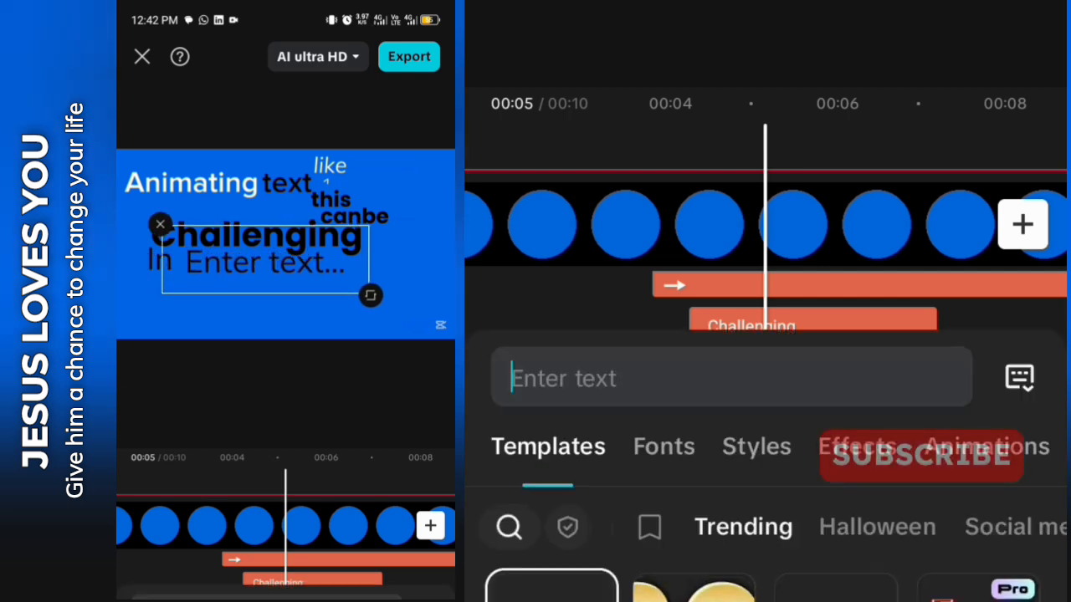
click(731, 377)
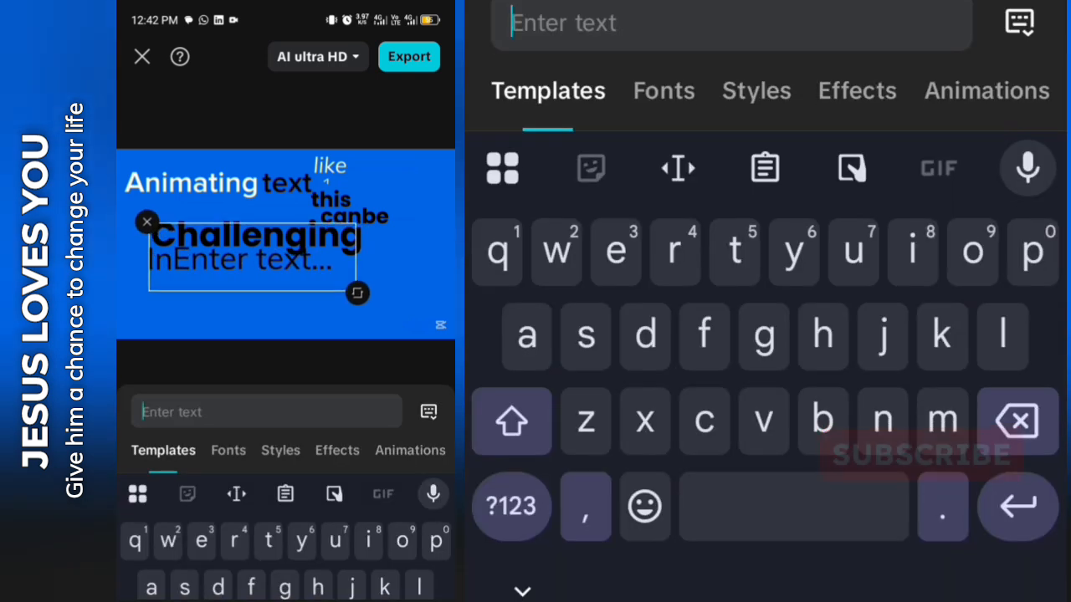
text(capcut mobile 📱)
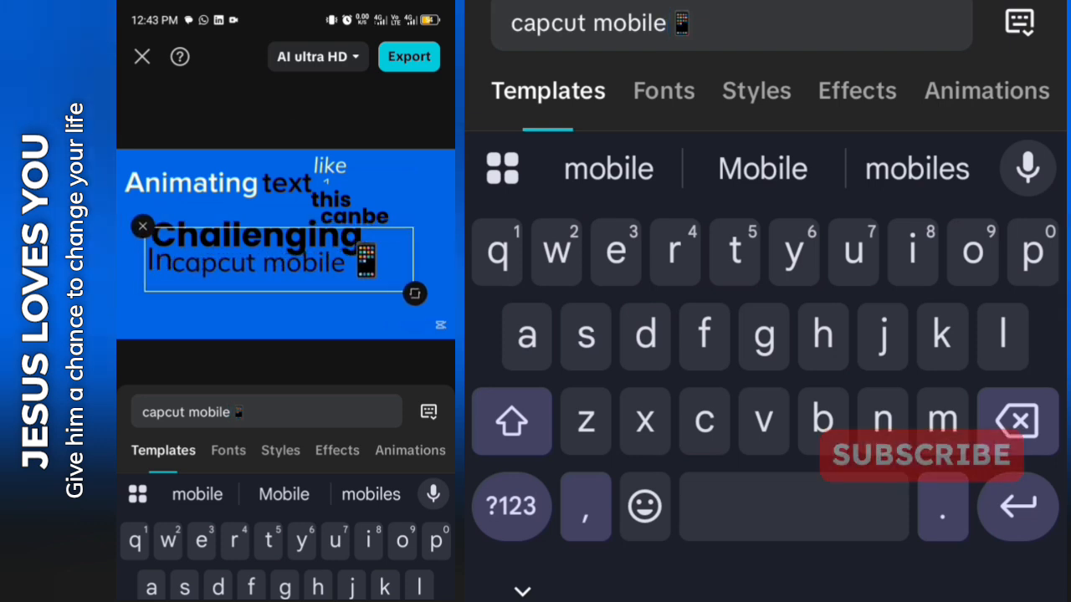
click(756, 91)
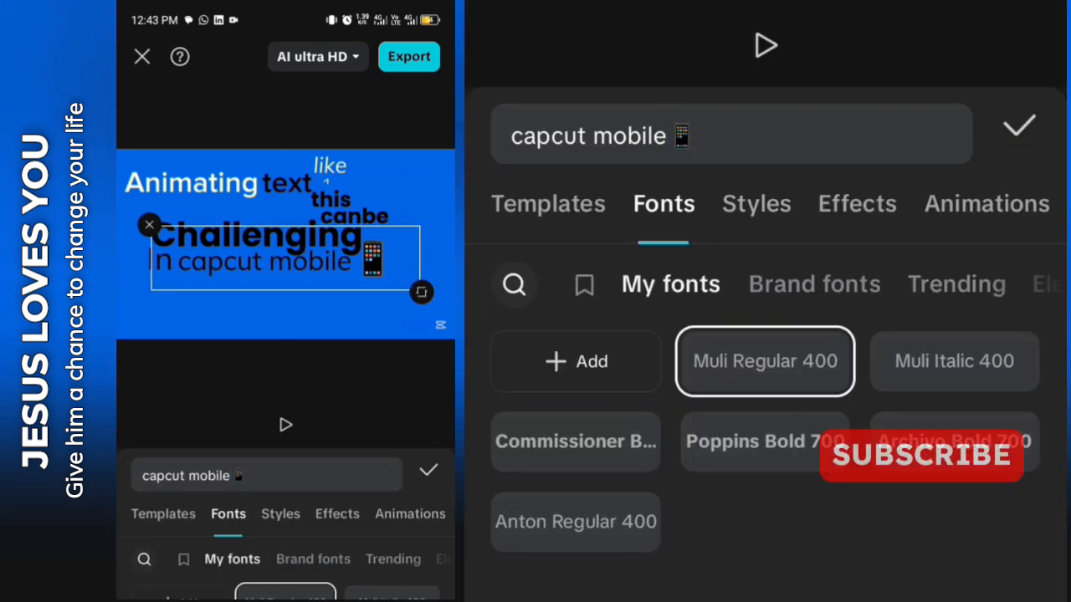
click(764, 441)
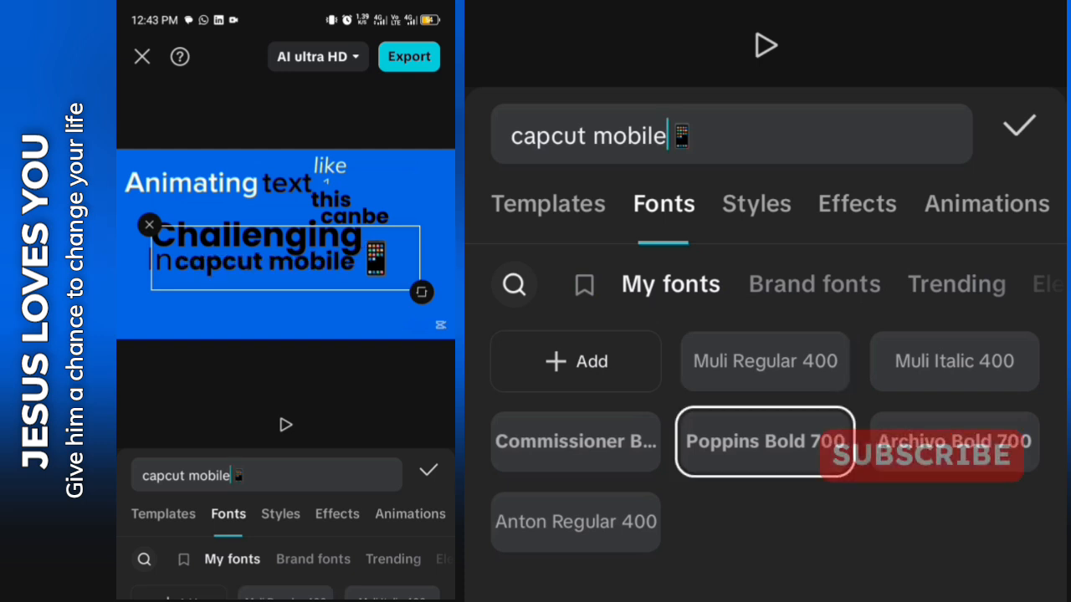
click(1018, 126)
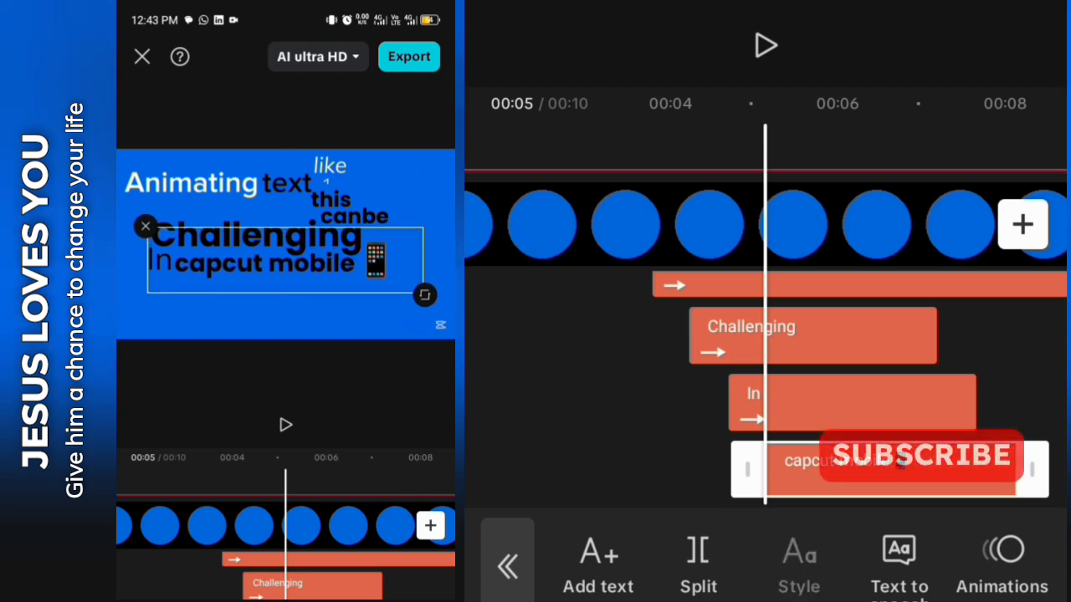
Step: Make 'capcut mobile' white with a Concentrate entrance and adjusted duration
click(797, 565)
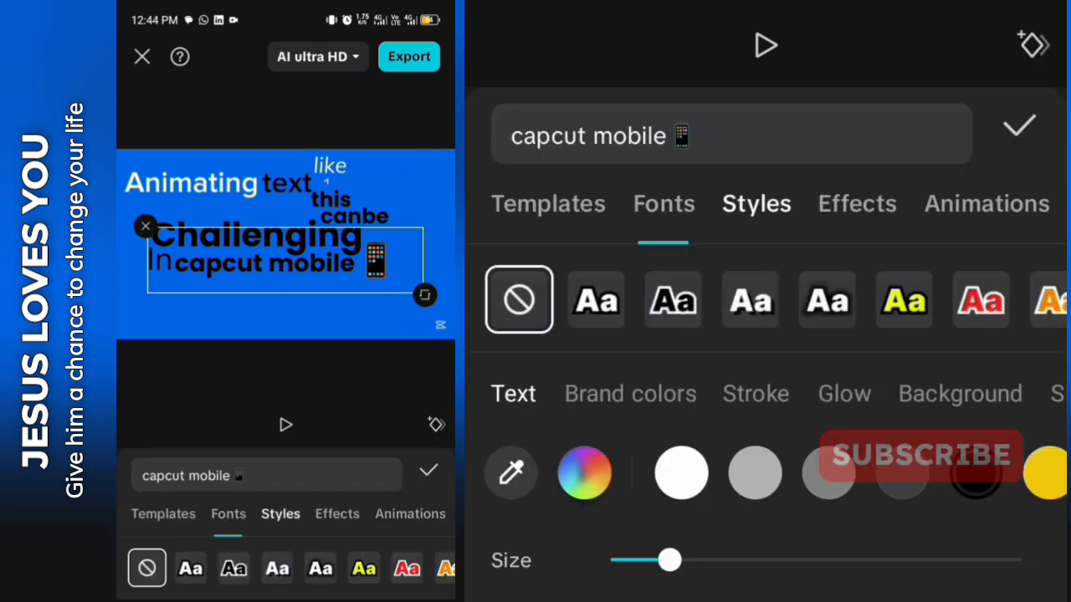
click(681, 473)
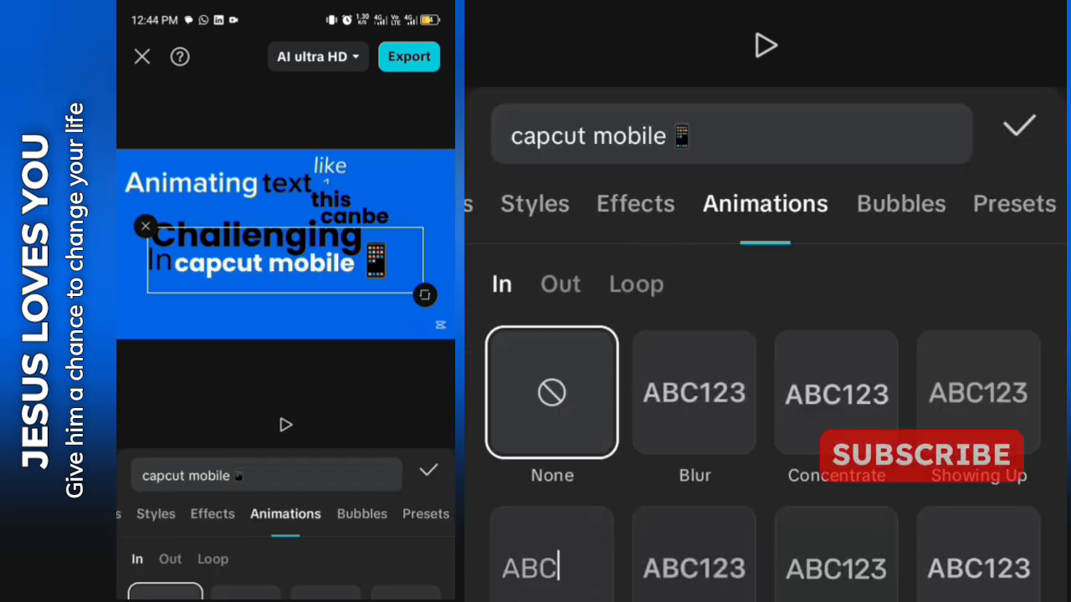
scroll(down, 3)
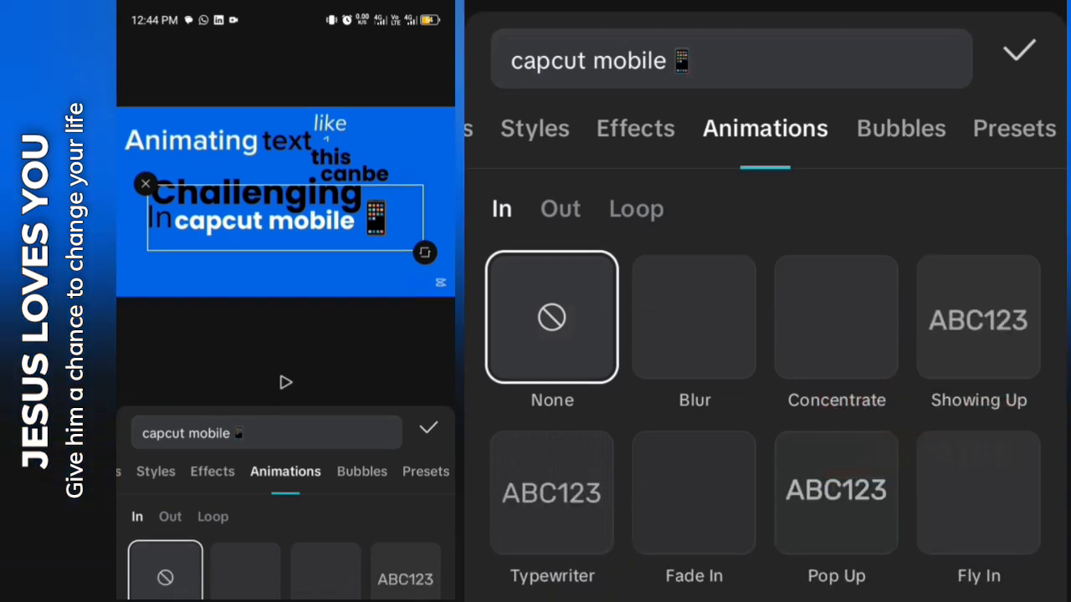
click(836, 317)
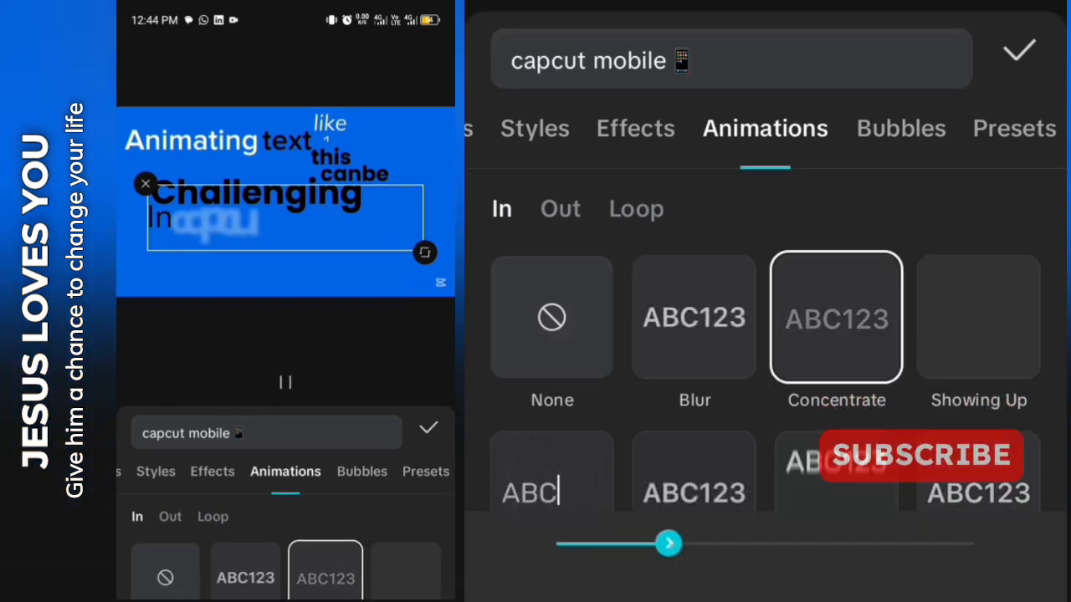
drag(669, 543, 611, 544)
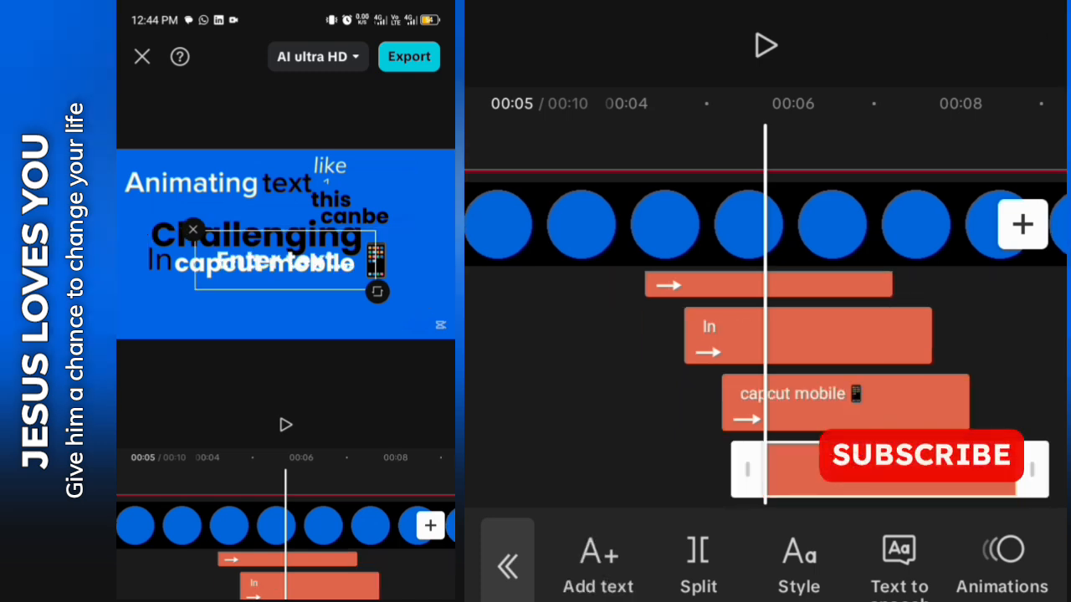
Step: Add the word 'but' with a 0.6-second Blur entrance
click(597, 569)
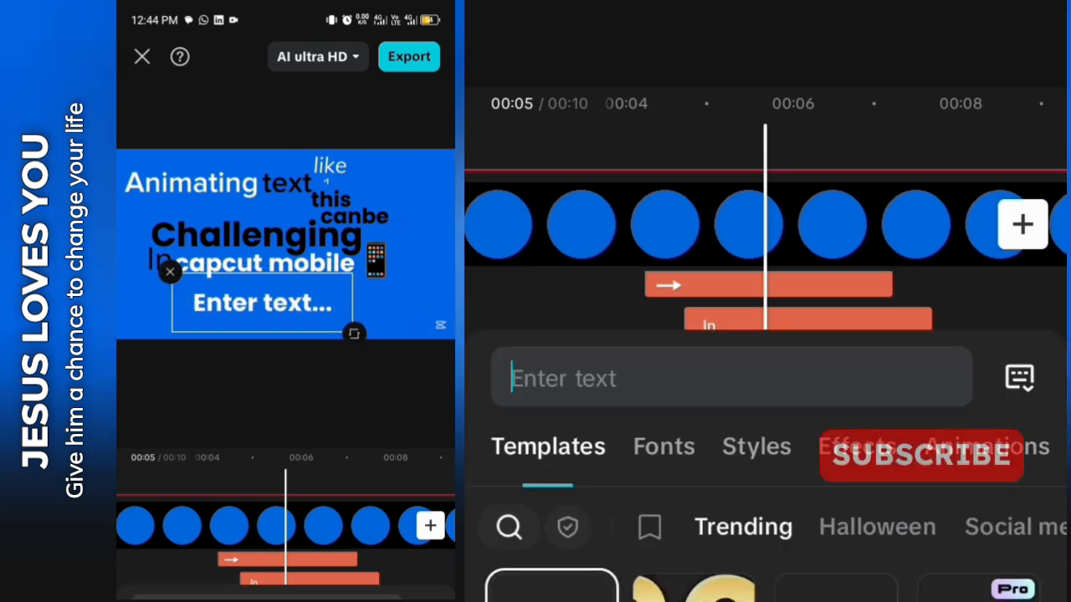
text(but)
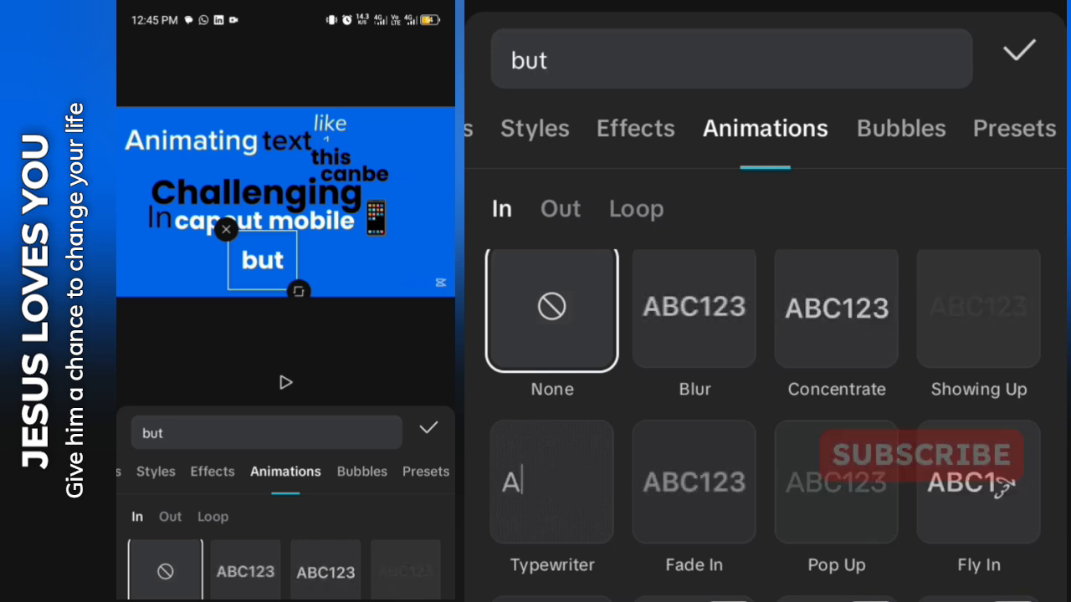
click(694, 316)
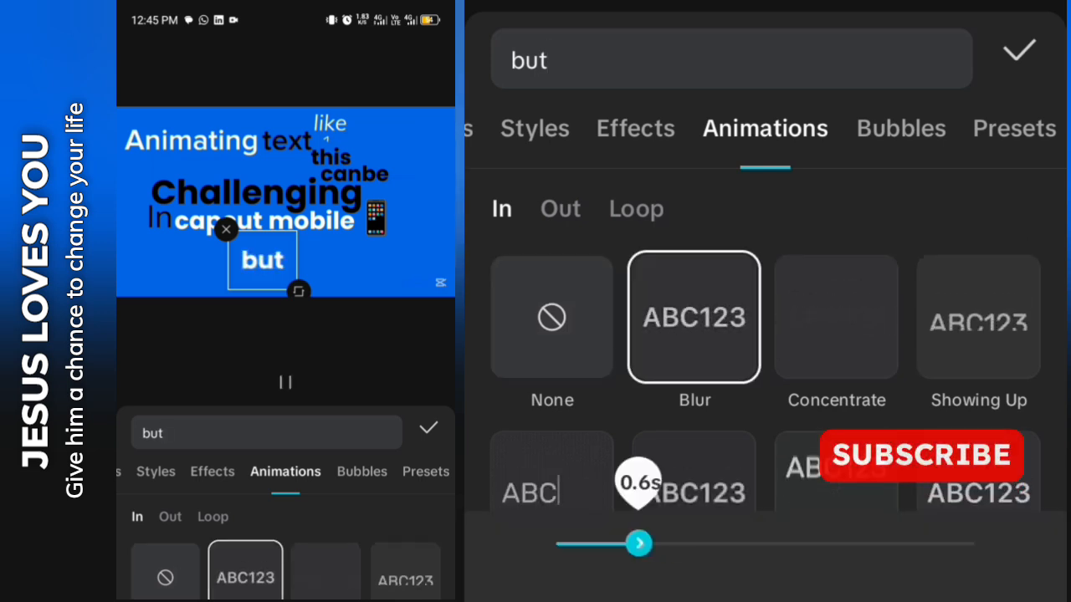
drag(640, 543, 602, 543)
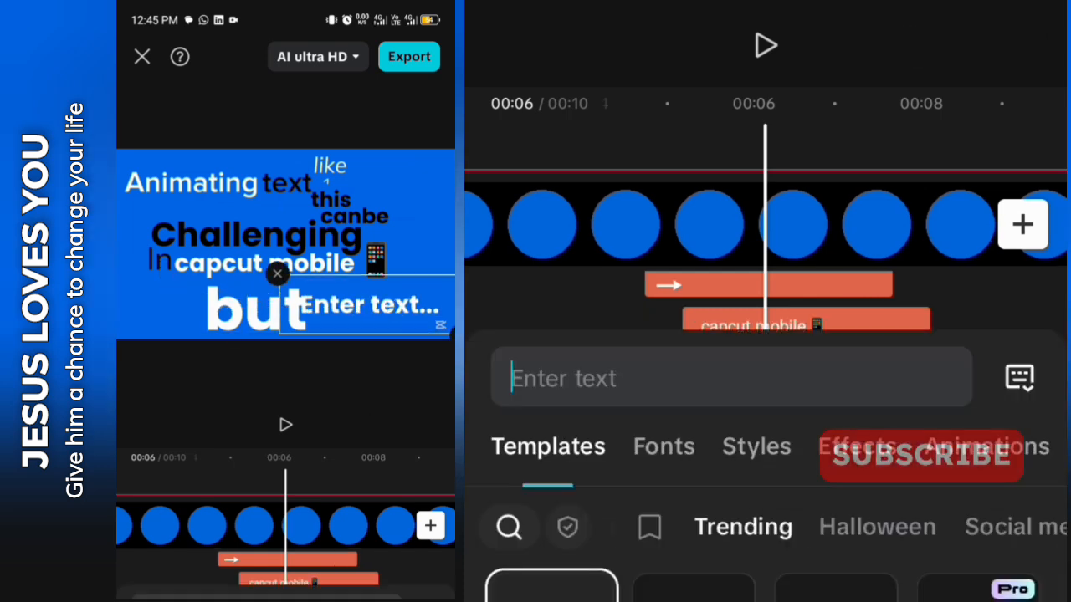
Step: Add "it's" in Muli Italic 400 with a Type 1 entrance
text(it)
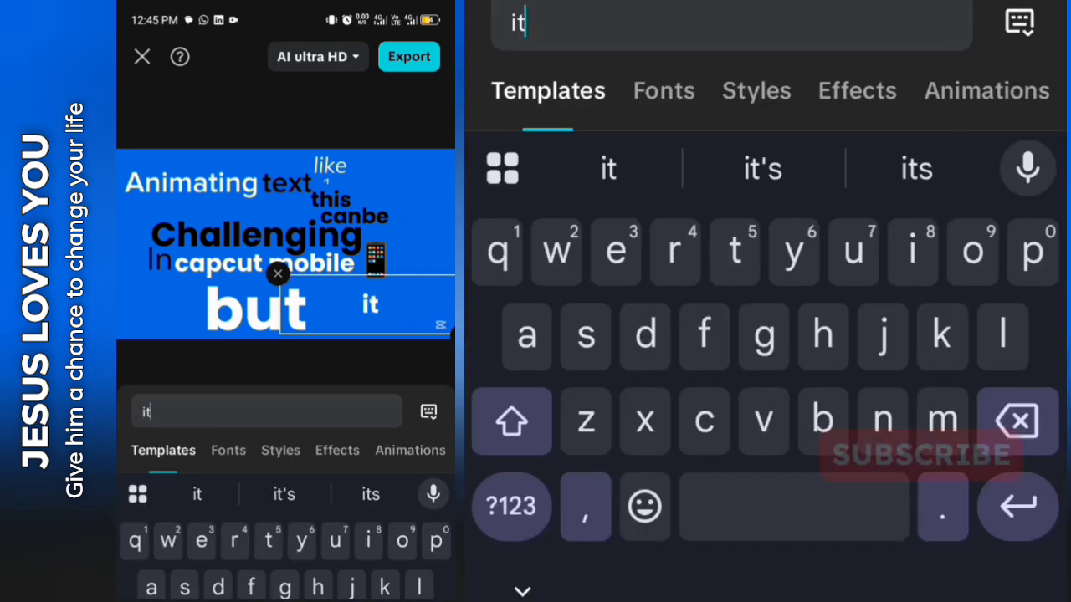
click(762, 168)
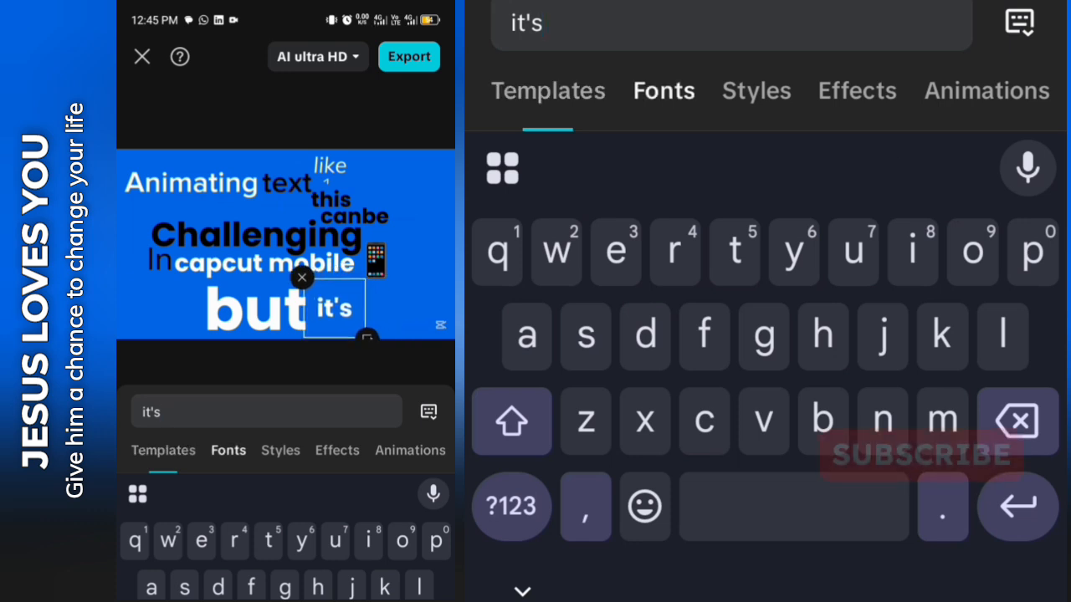
click(754, 90)
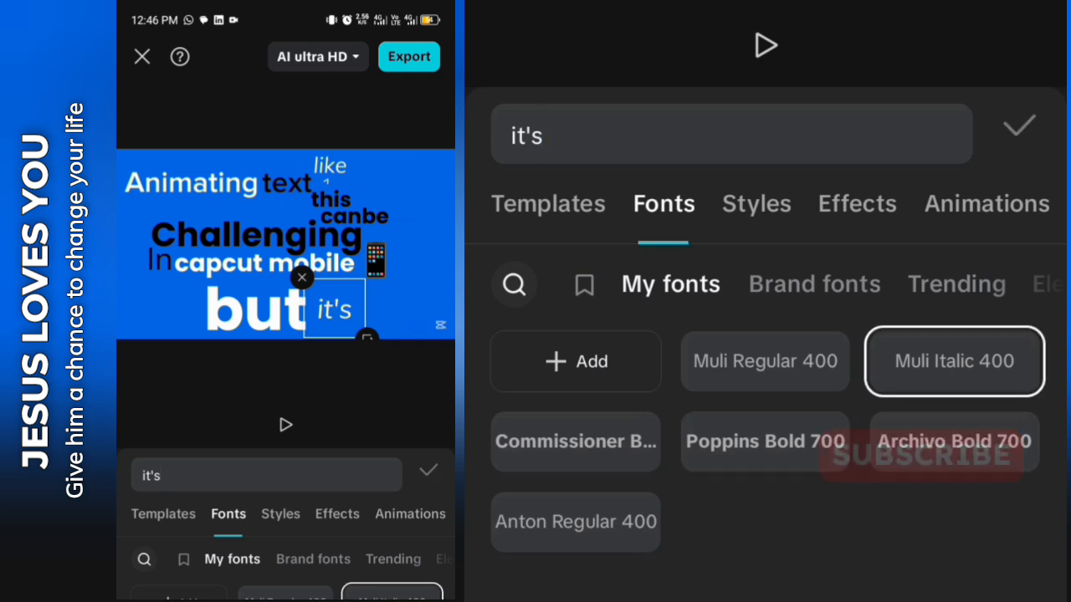
click(1018, 126)
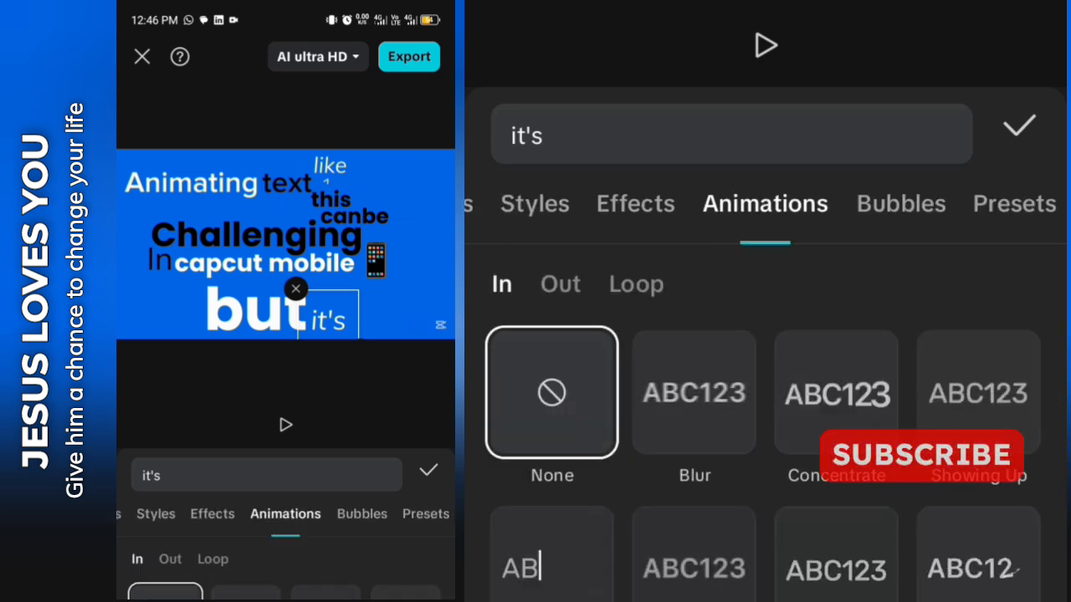
scroll(down, 3)
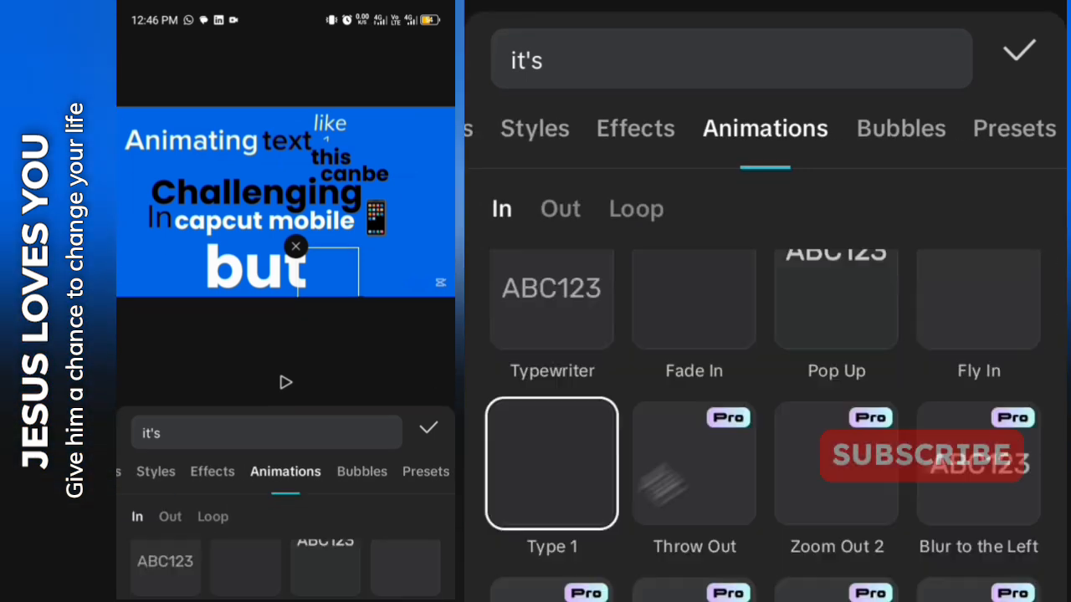
click(552, 464)
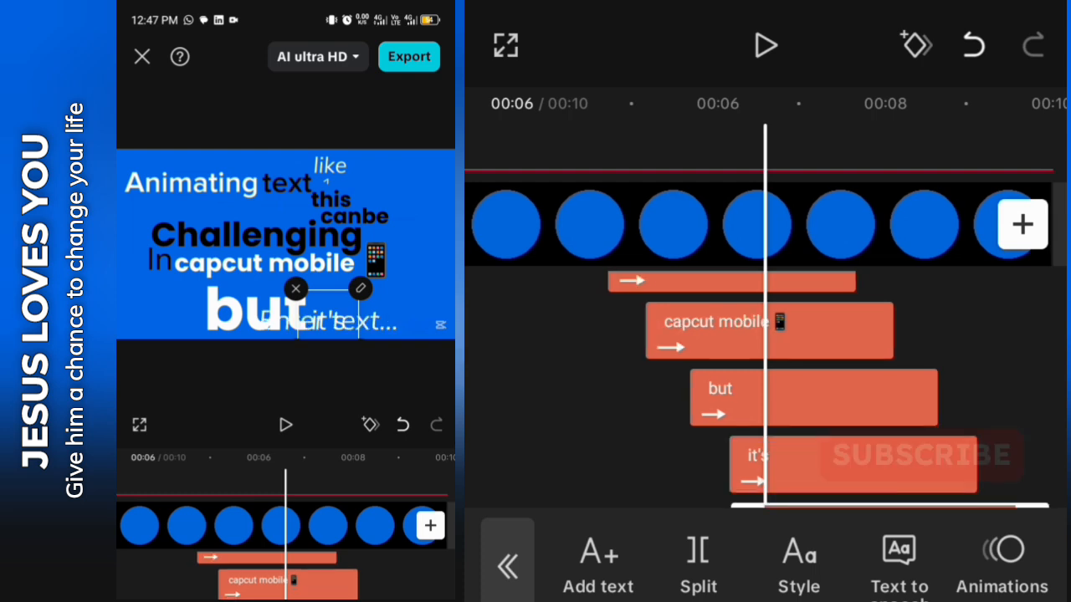
Step: Add the word 'not.' and adjust its font and style
click(597, 565)
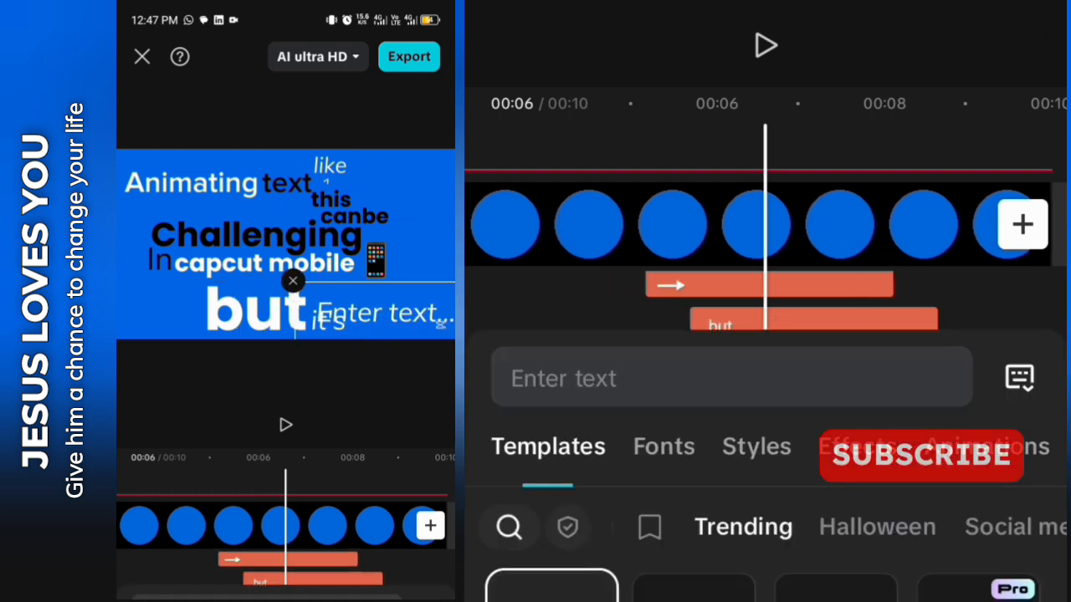
click(731, 377)
text(not.)
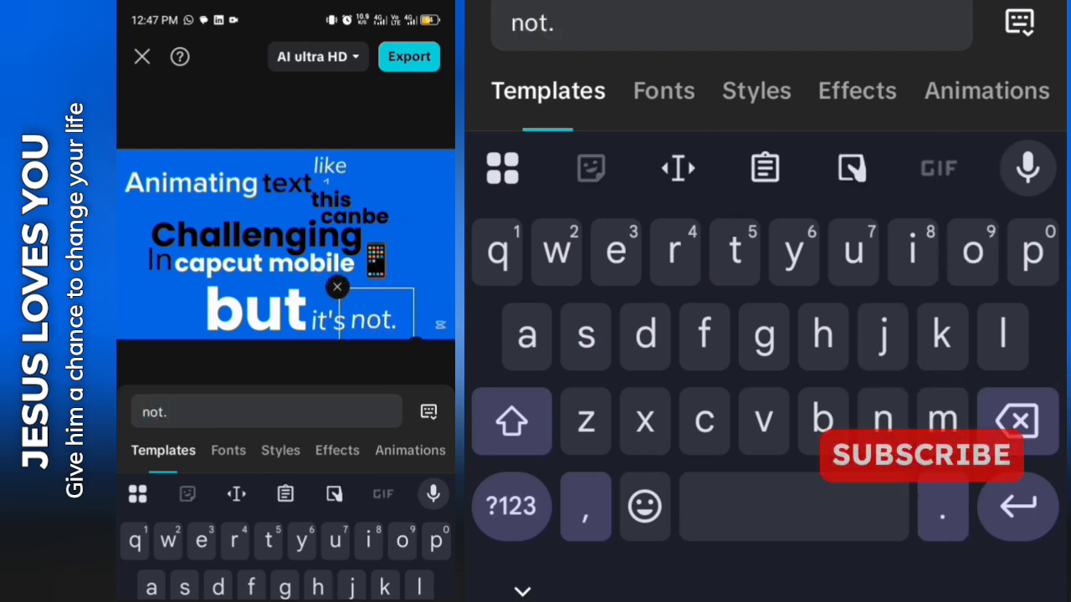
click(663, 91)
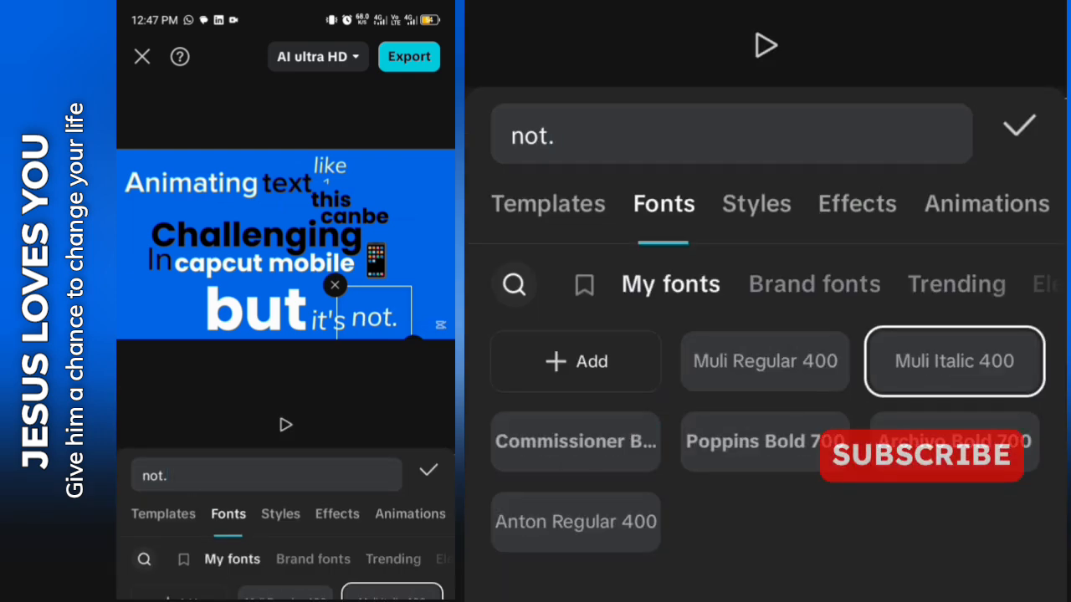
click(756, 204)
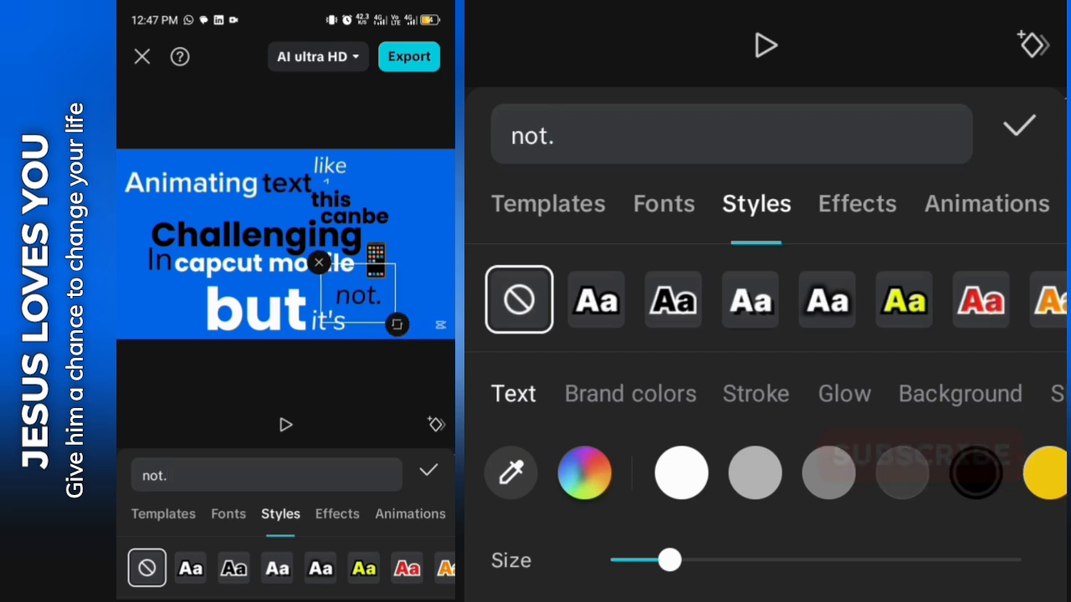
click(1019, 126)
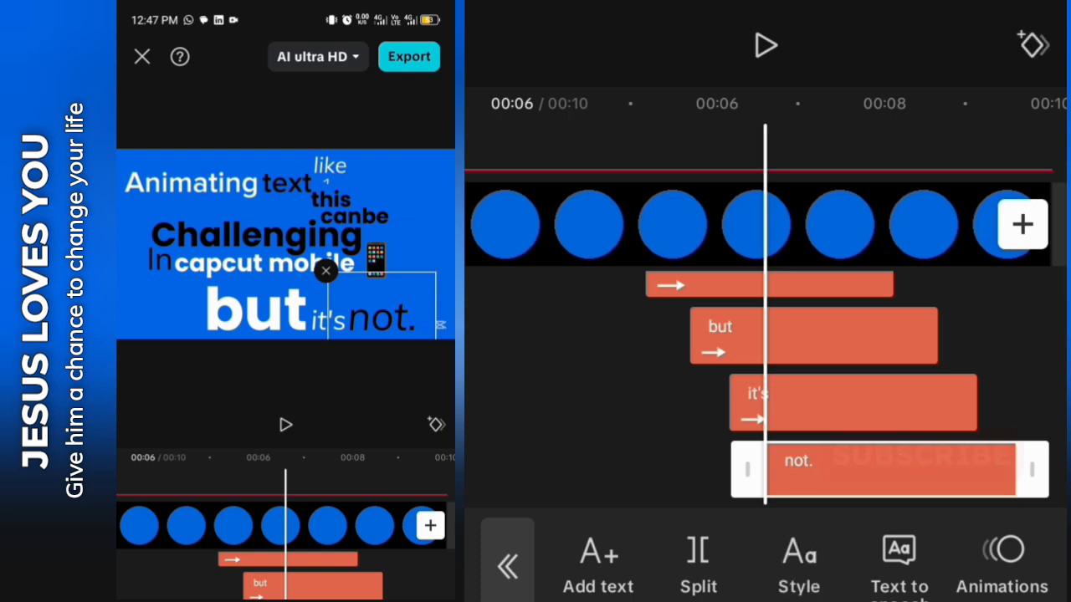
Step: Give 'not.' a Blur entrance with a shortened duration
click(798, 560)
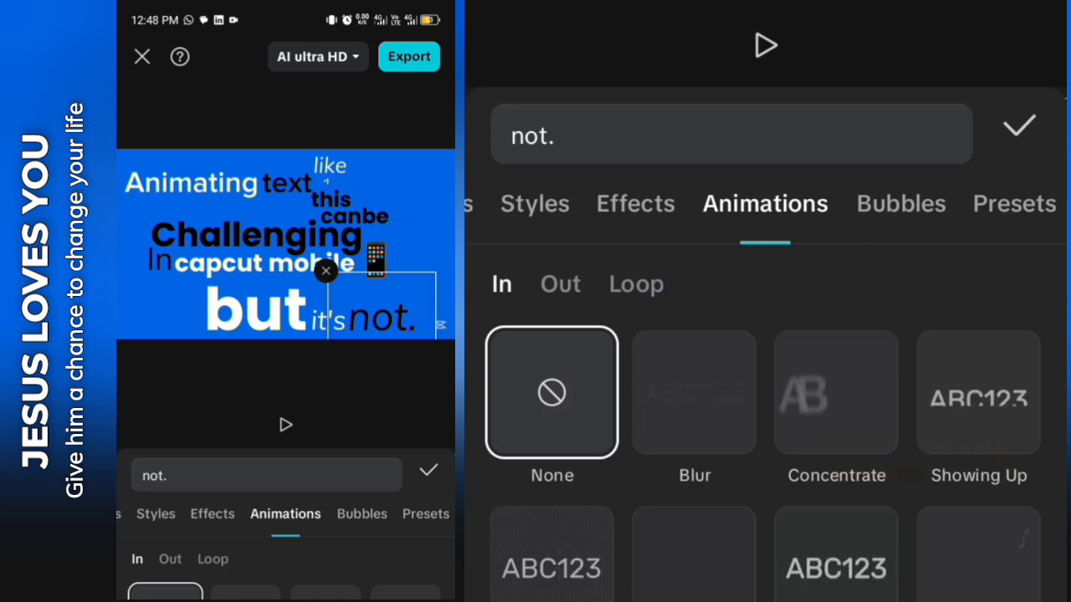
click(693, 393)
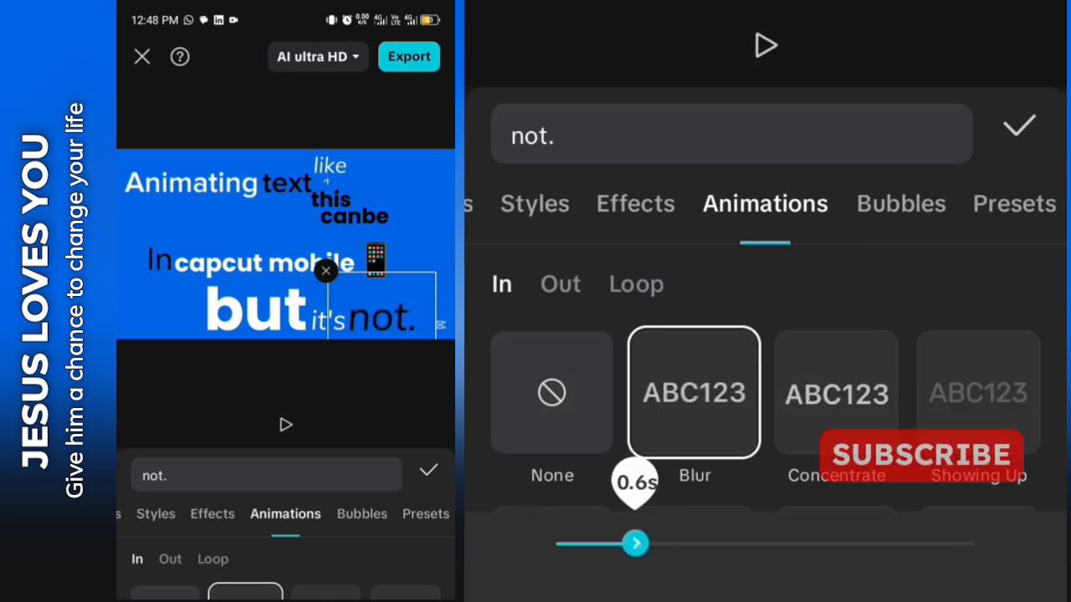
drag(636, 544, 623, 543)
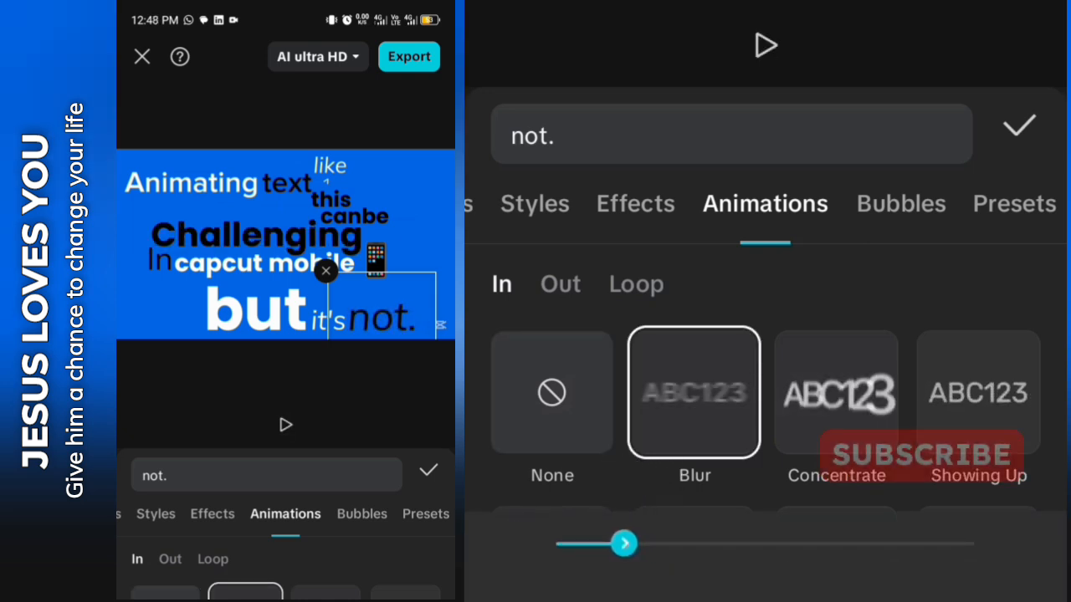